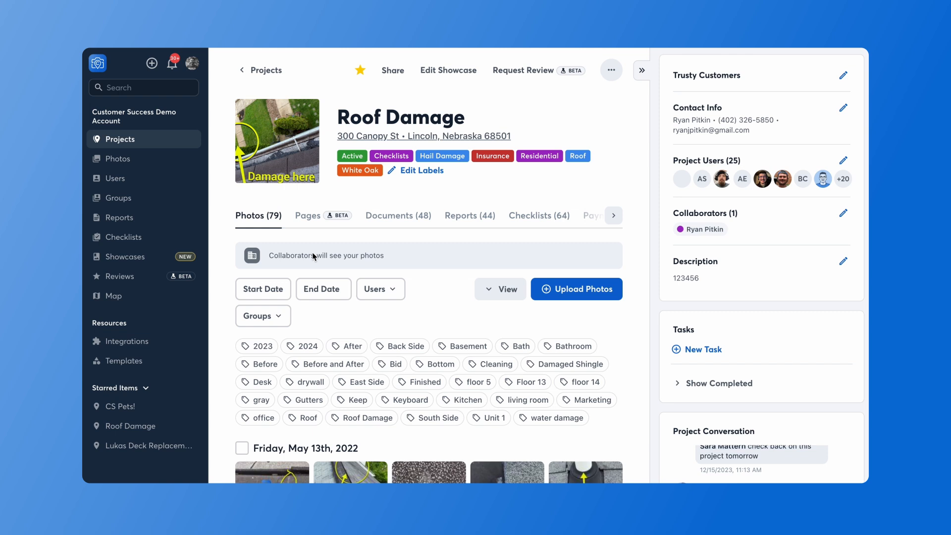
mouse_move(304, 239)
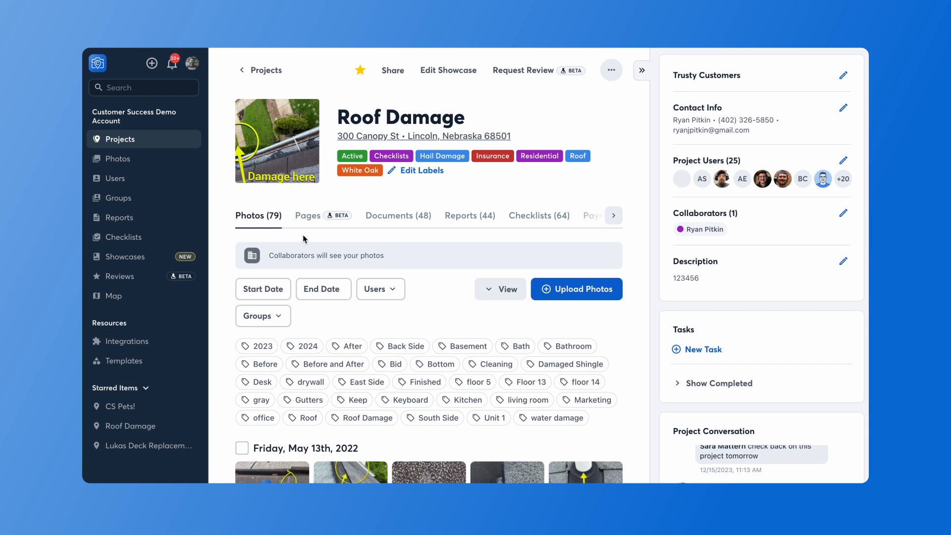
mouse_move(534, 218)
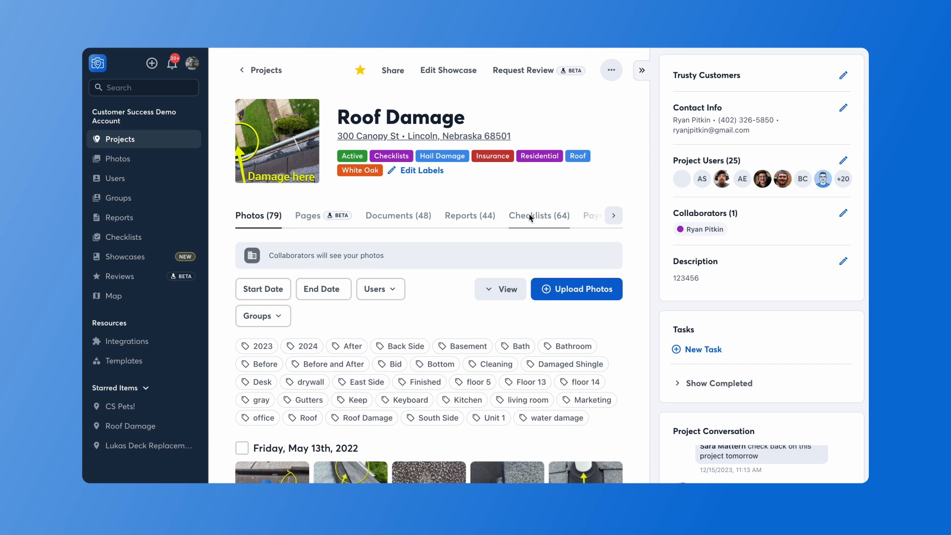
- Show the Roof Damage project's checklists and the choices for creating a new one
left_click(537, 215)
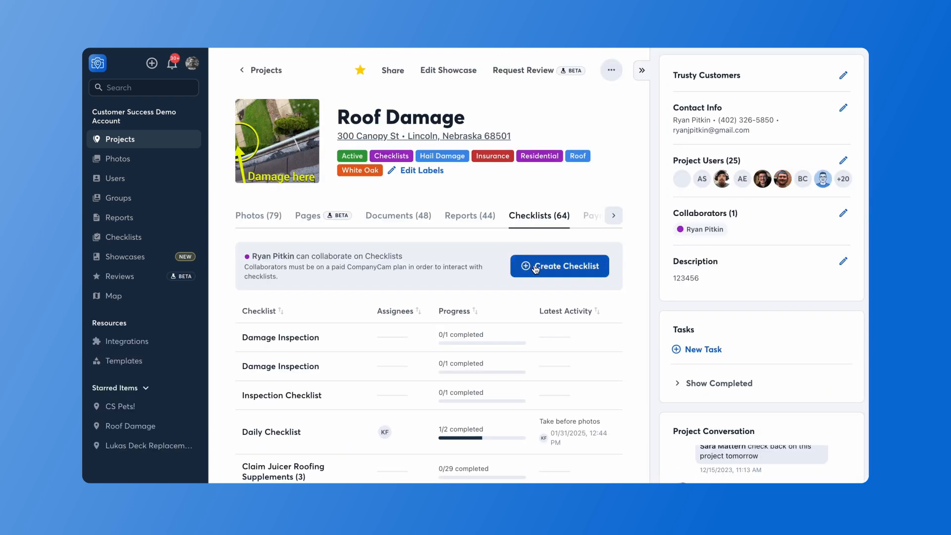
left_click(559, 266)
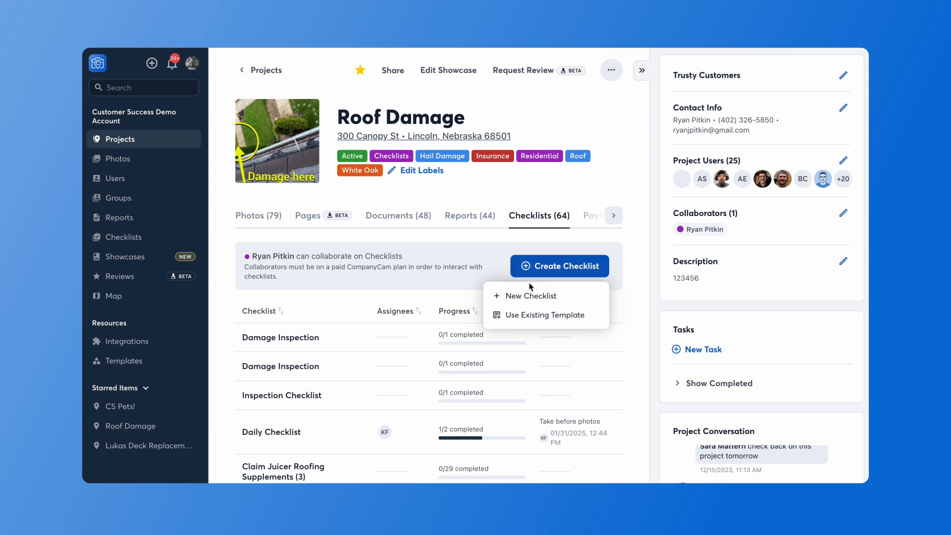
mouse_move(532, 296)
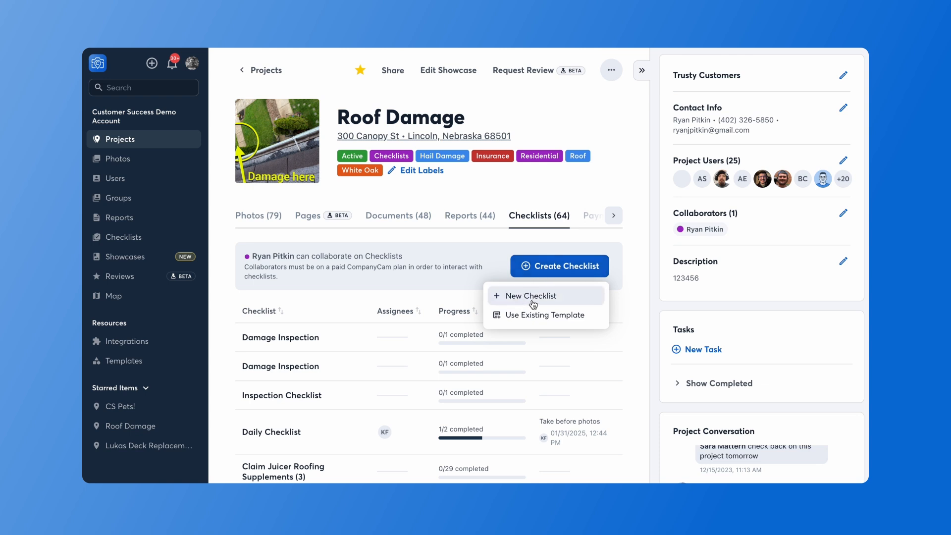
- Create a blank checklist titled 'Damage Inspection' in the Roof Damage project
left_click(531, 297)
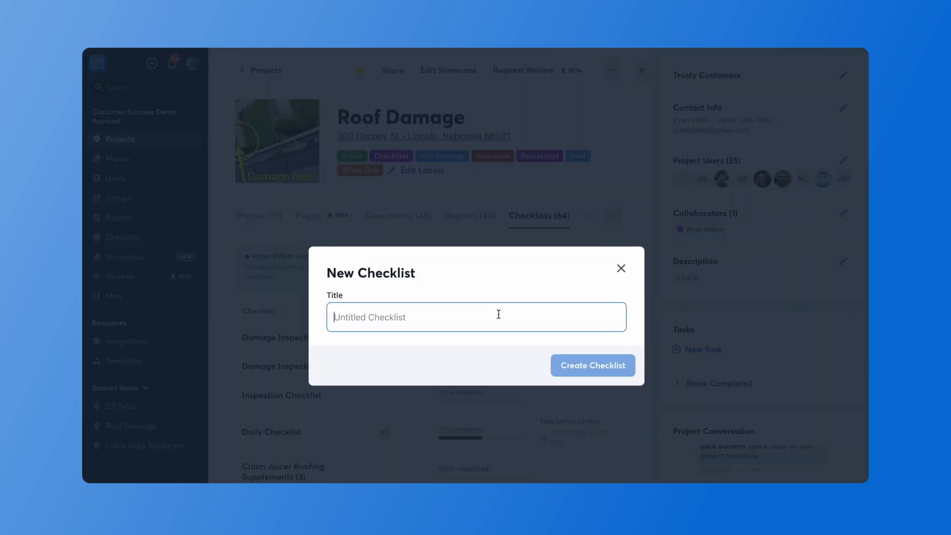
type("Damage Ins")
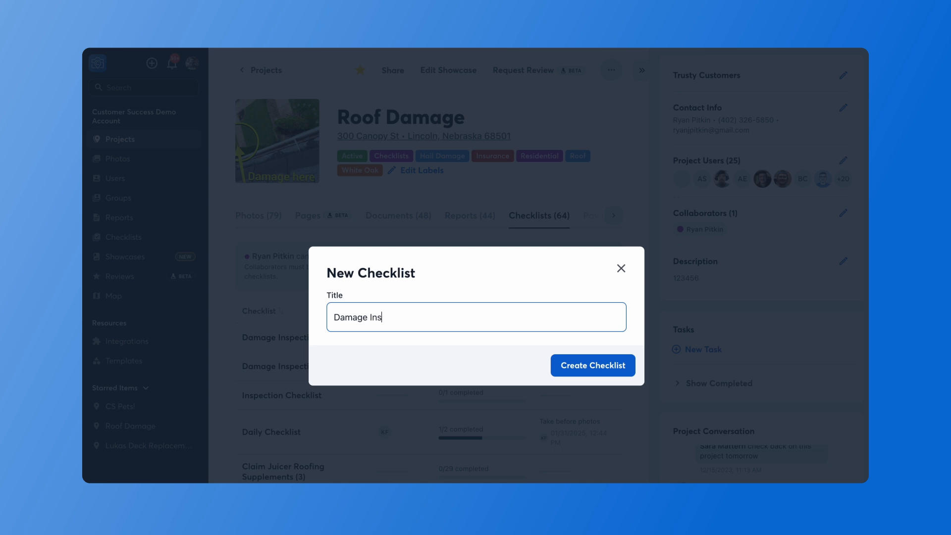
type("pection")
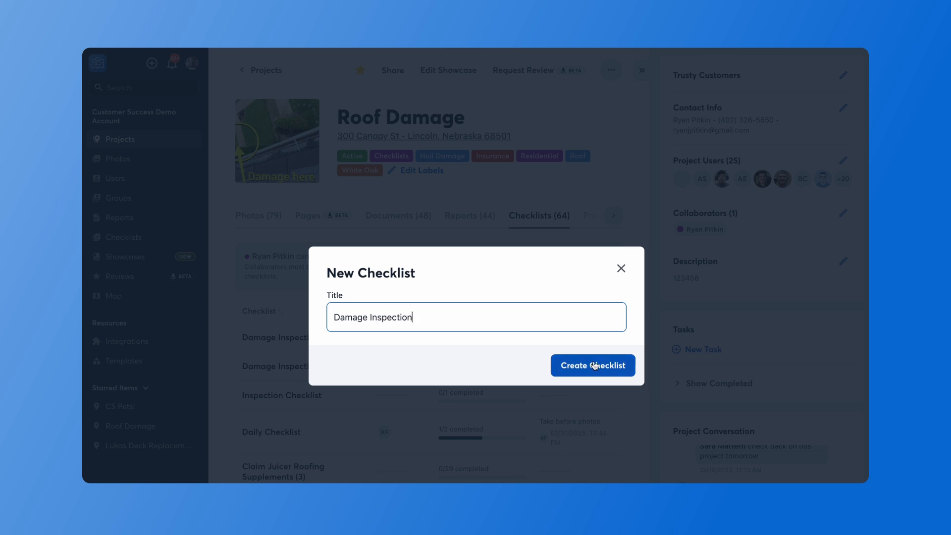
left_click(593, 366)
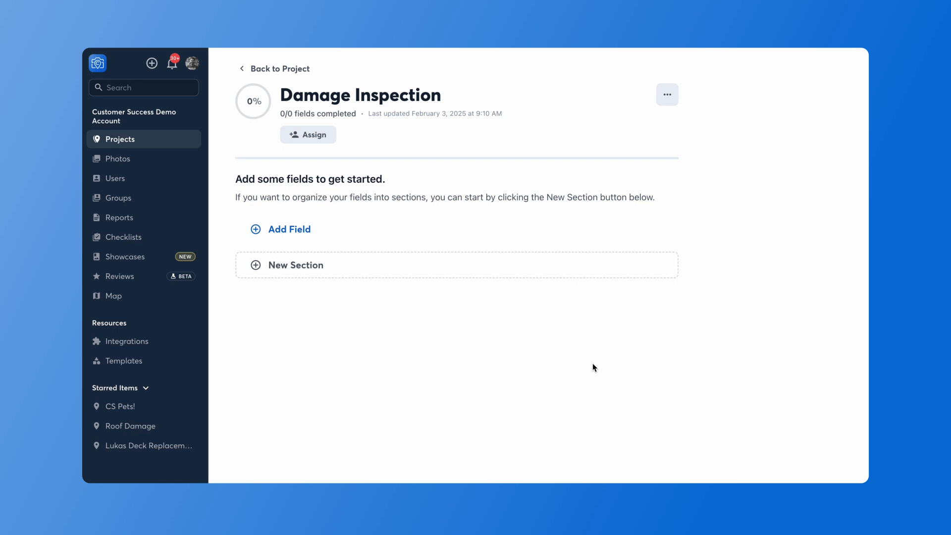
mouse_move(402, 325)
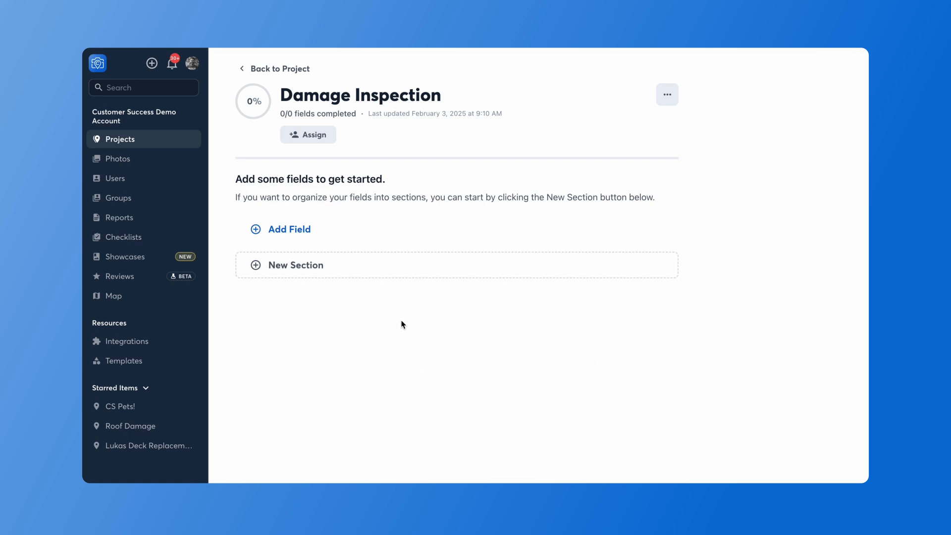
mouse_move(381, 232)
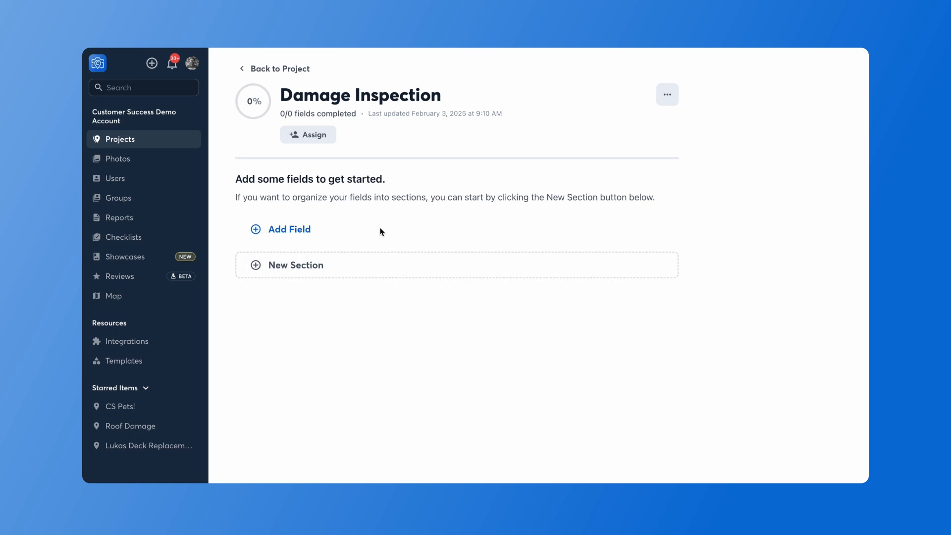
mouse_move(338, 268)
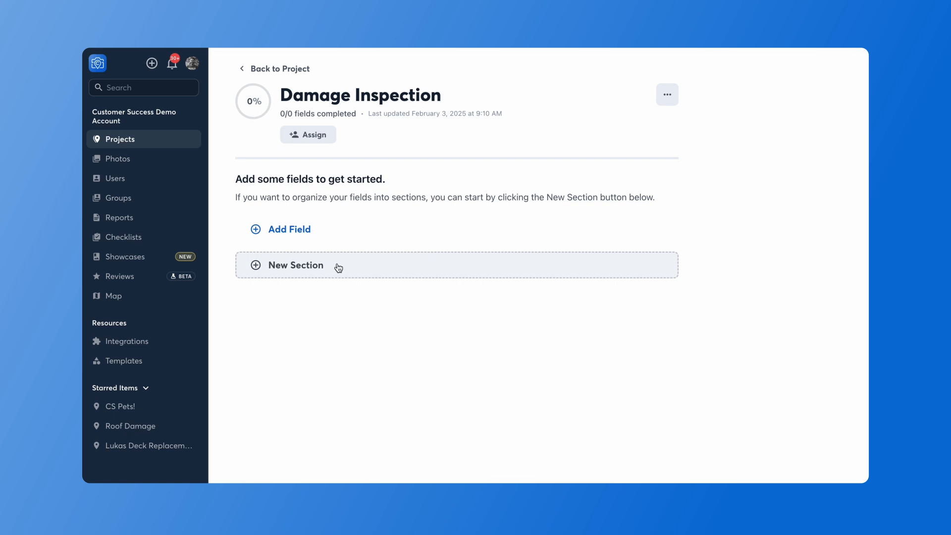
mouse_move(320, 236)
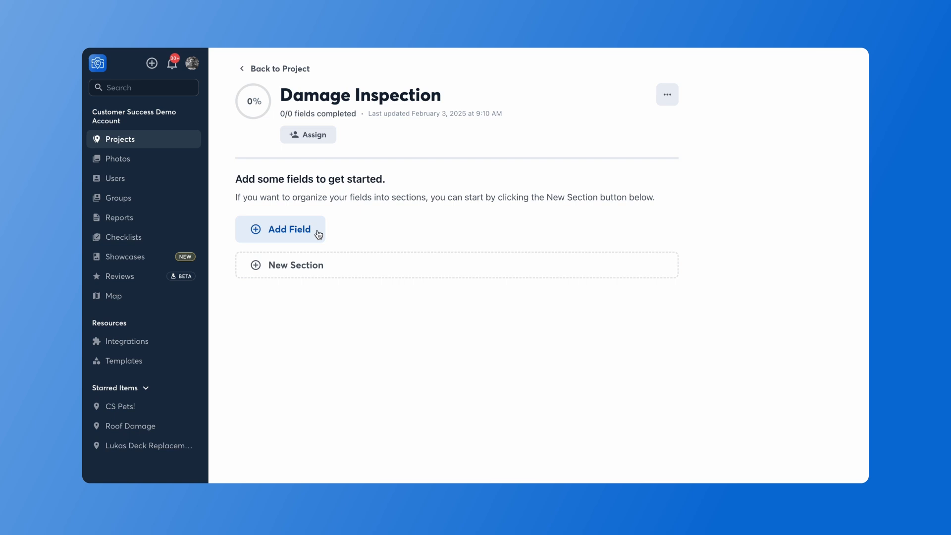
mouse_move(288, 265)
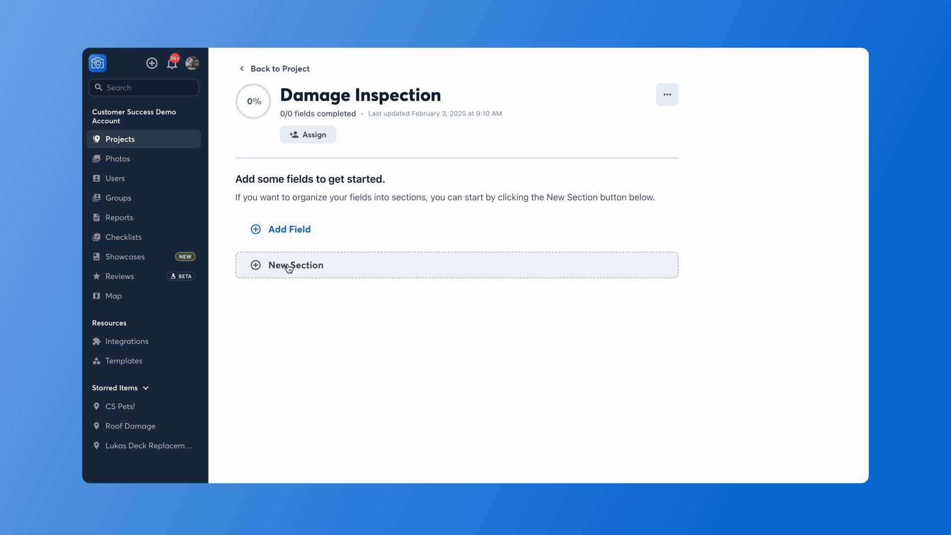
- Add a North Elevation section with a 'Take photos of existing roof' field noting 'Be sure to take photos of gutters/downspouts.'
left_click(295, 265)
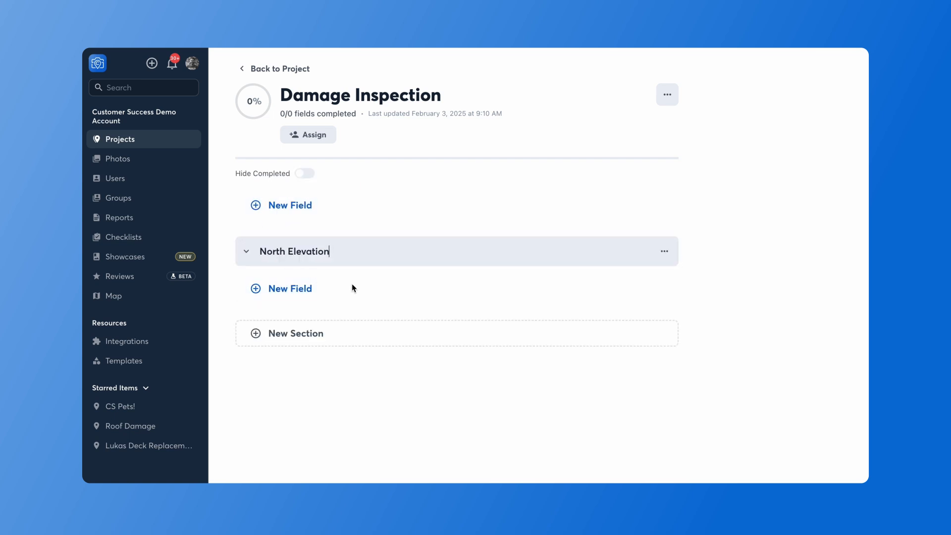
mouse_move(320, 289)
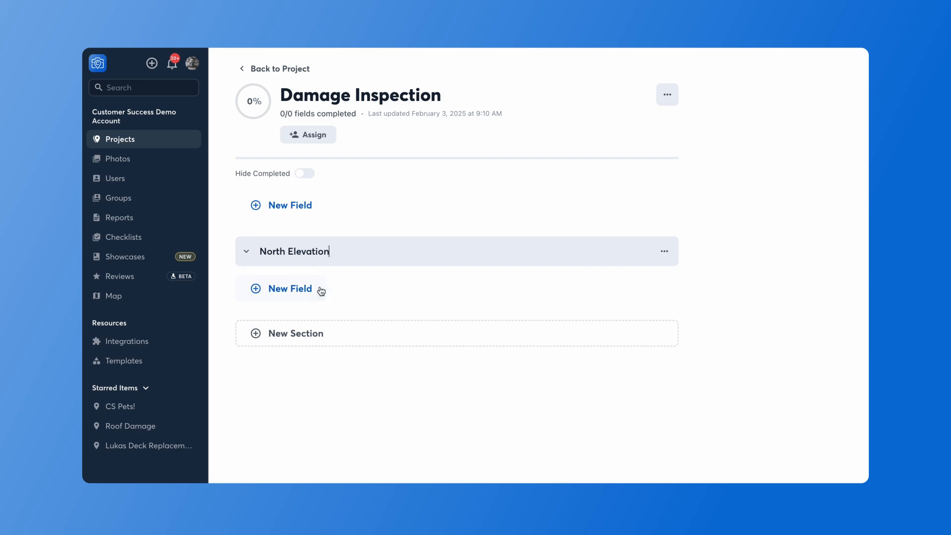
left_click(290, 288)
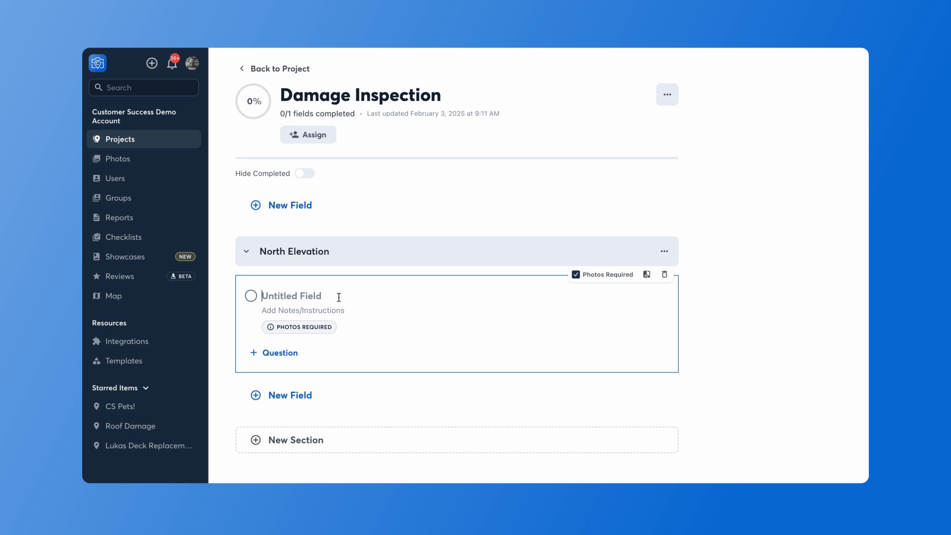
type("Take photos of existing roof")
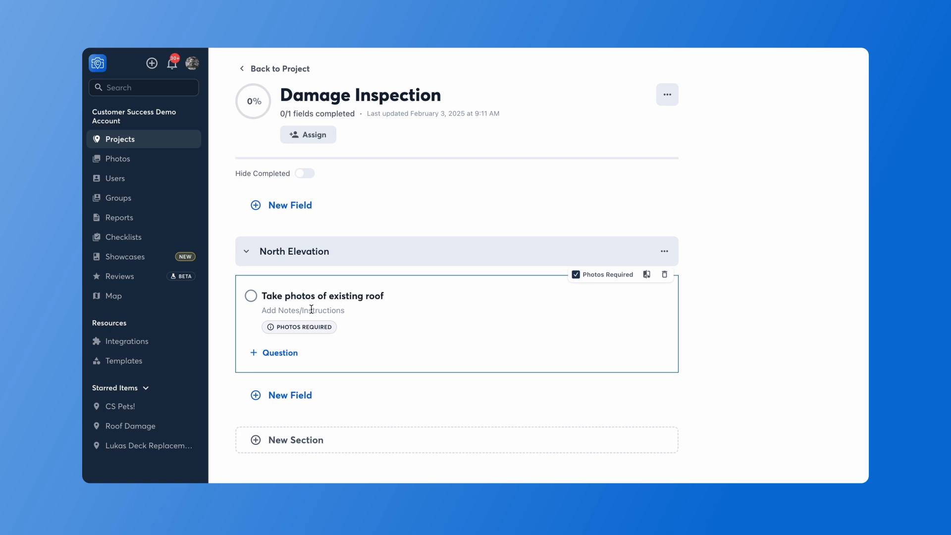
left_click(303, 310)
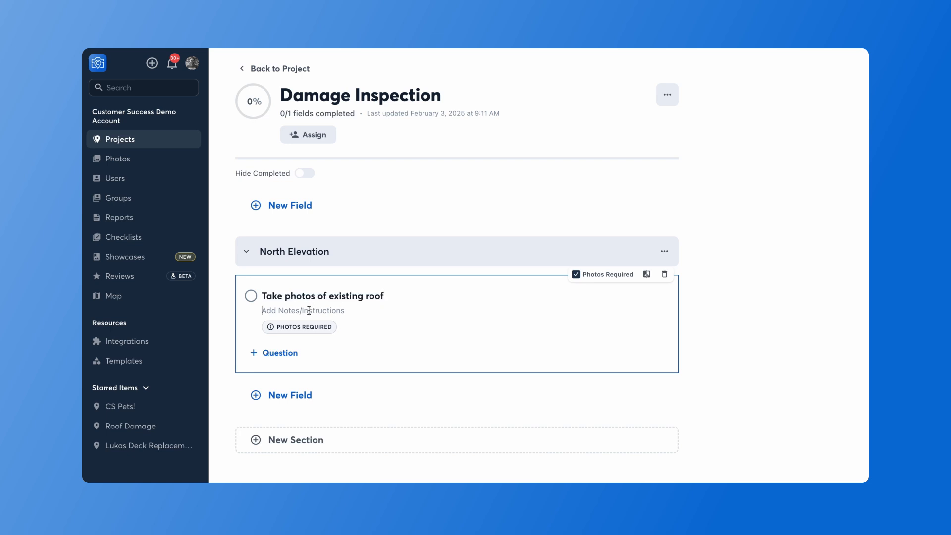
type("Be sure to take photos of gutters/downspouts.")
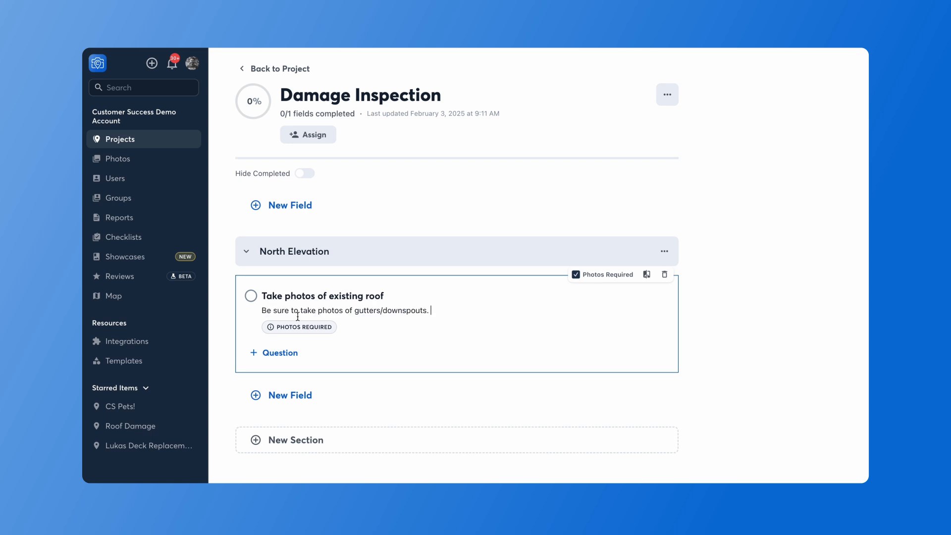
mouse_move(273, 352)
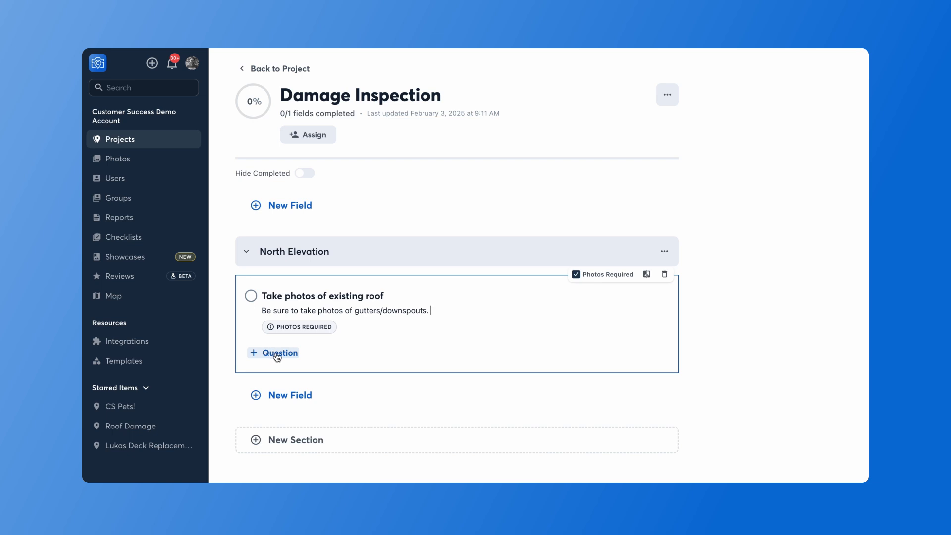
- Add a yes/no question 'Was there any existing damage?' to the roof photo field
left_click(273, 352)
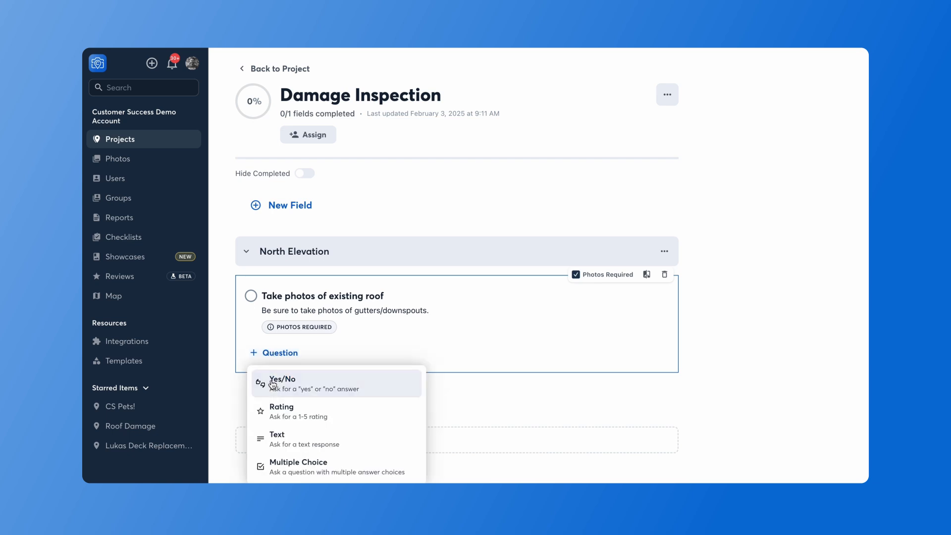
mouse_move(306, 437)
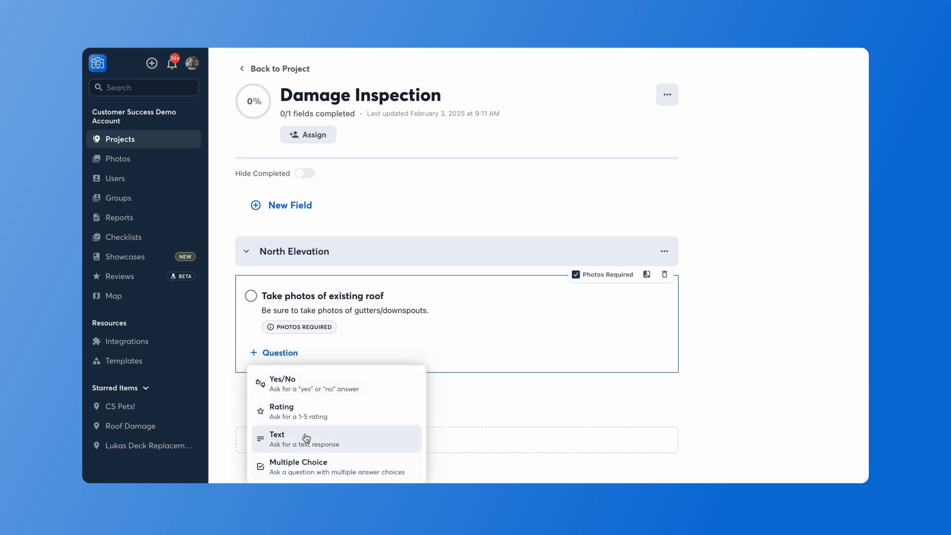
mouse_move(364, 389)
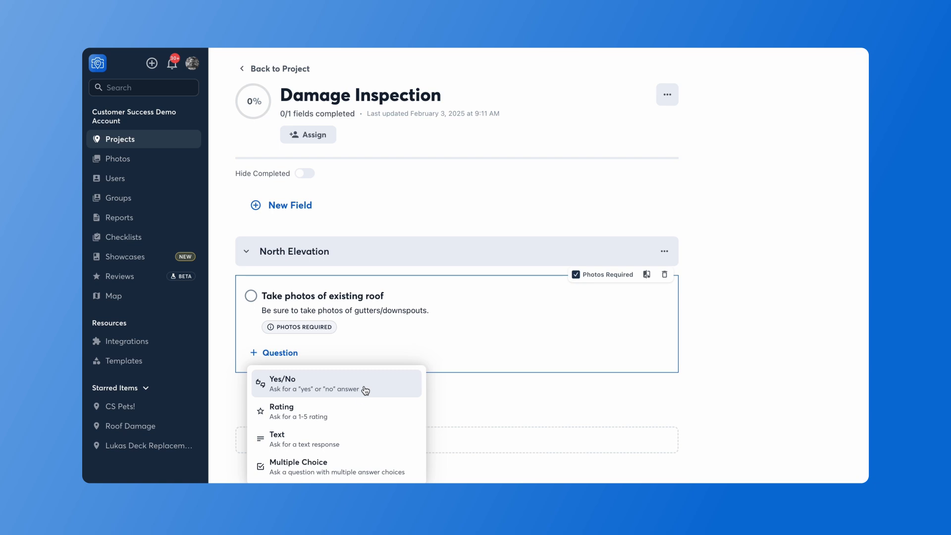
mouse_move(344, 439)
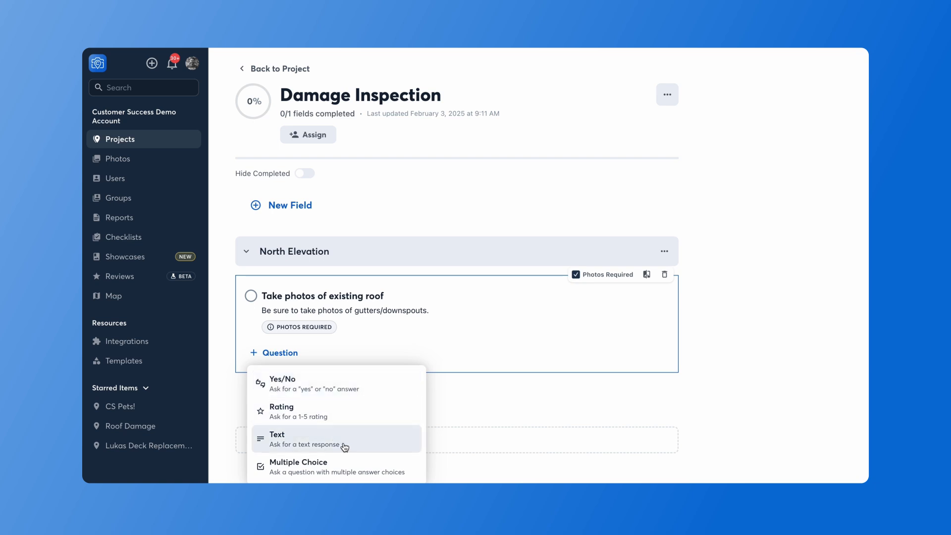
mouse_move(348, 467)
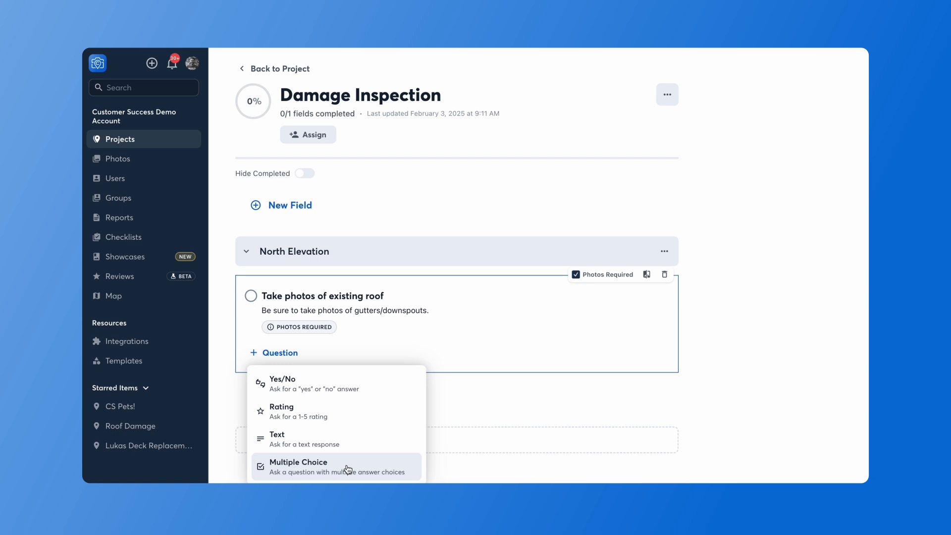
left_click(282, 383)
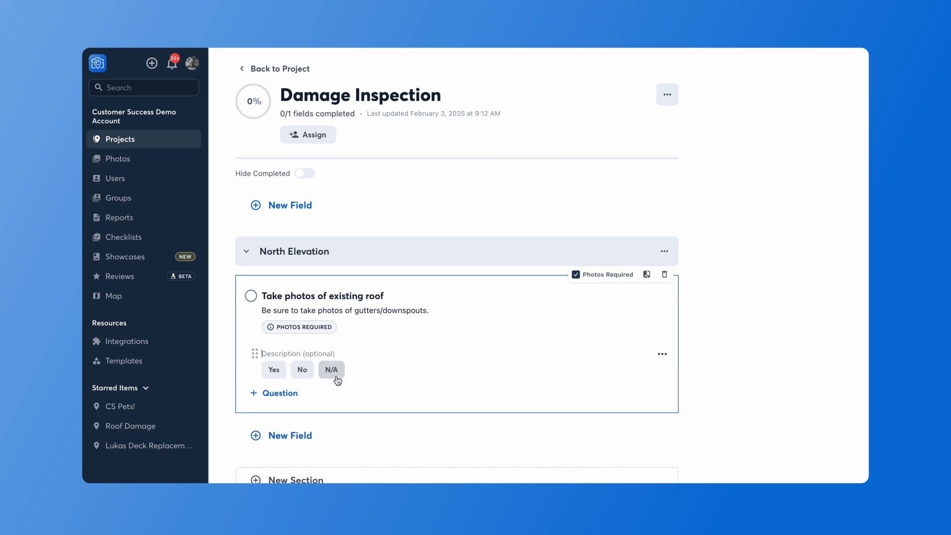
type("Was t")
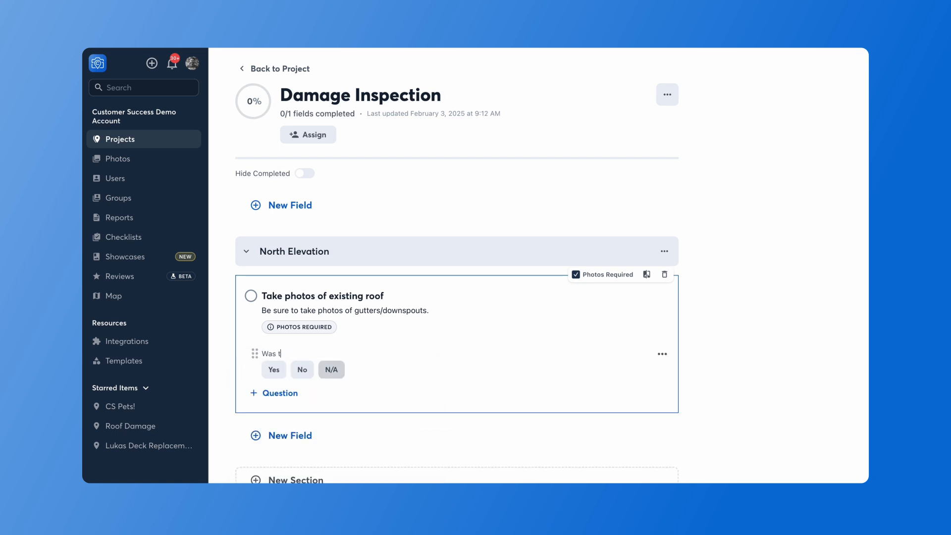
type("here any existing")
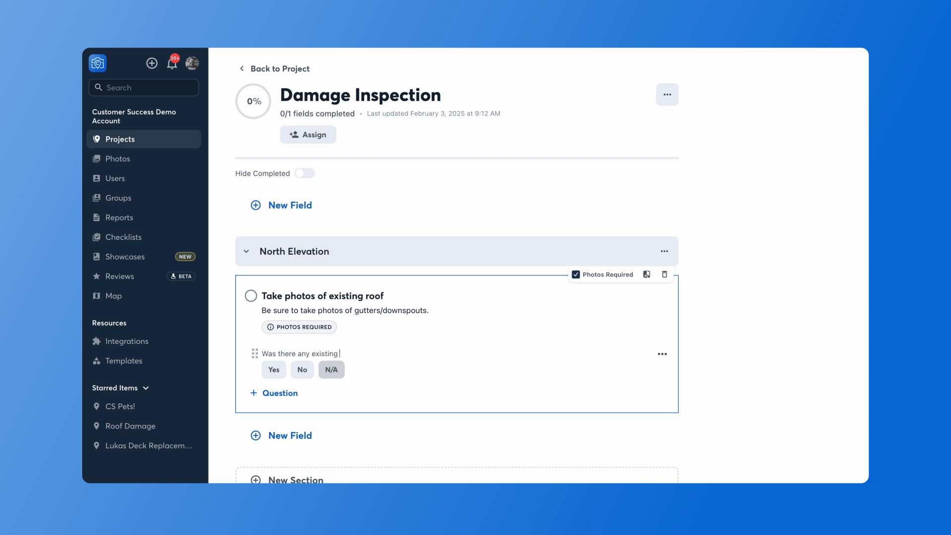
type("damage?")
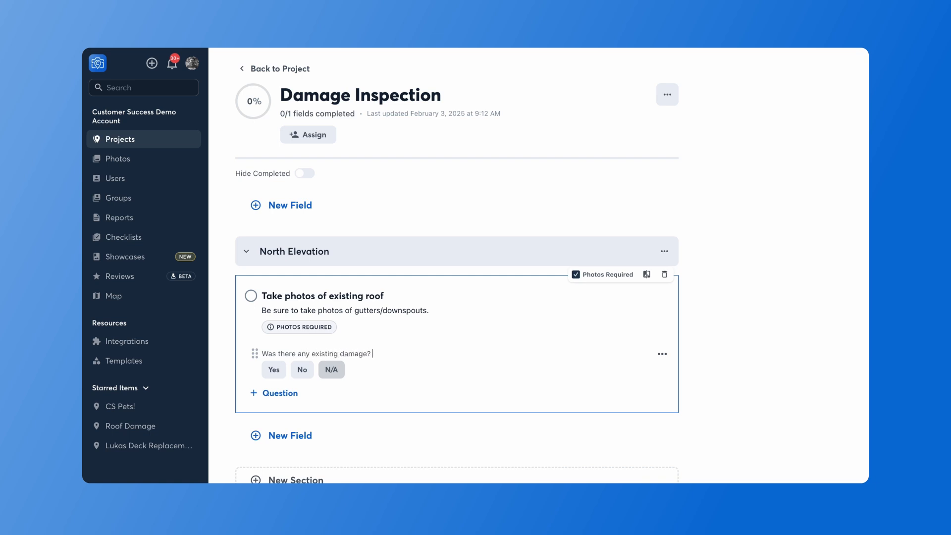
mouse_move(380, 383)
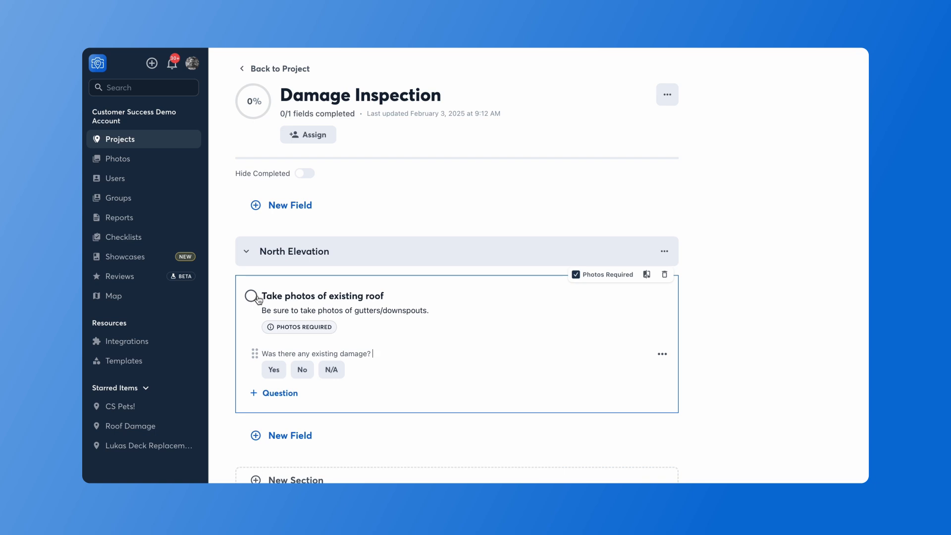
- Add a text question 'Describe what you saw in detail:' to the roof photo field
left_click(273, 392)
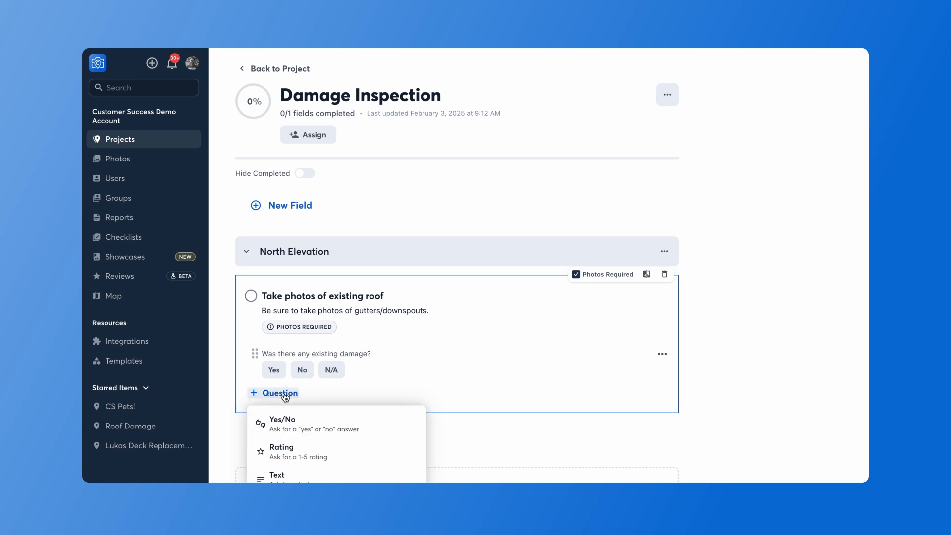
mouse_move(287, 478)
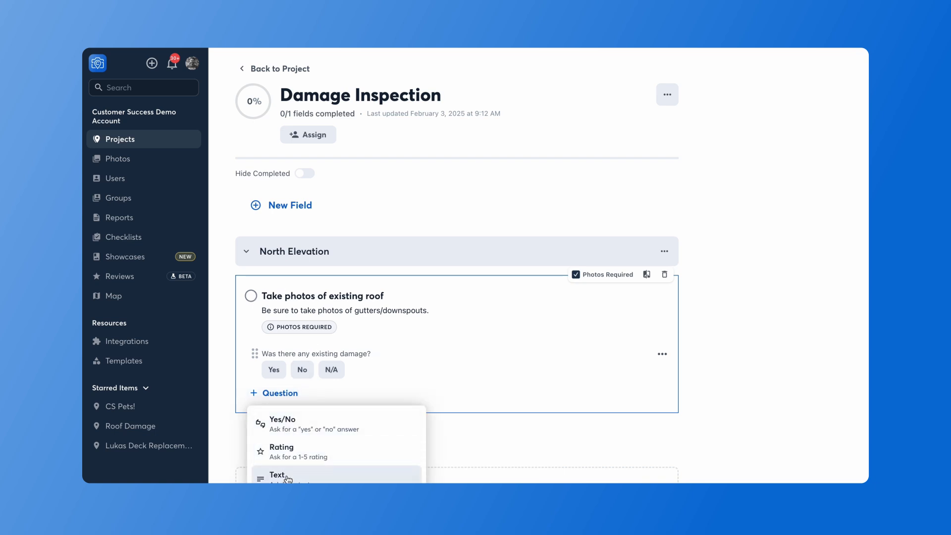
left_click(278, 474)
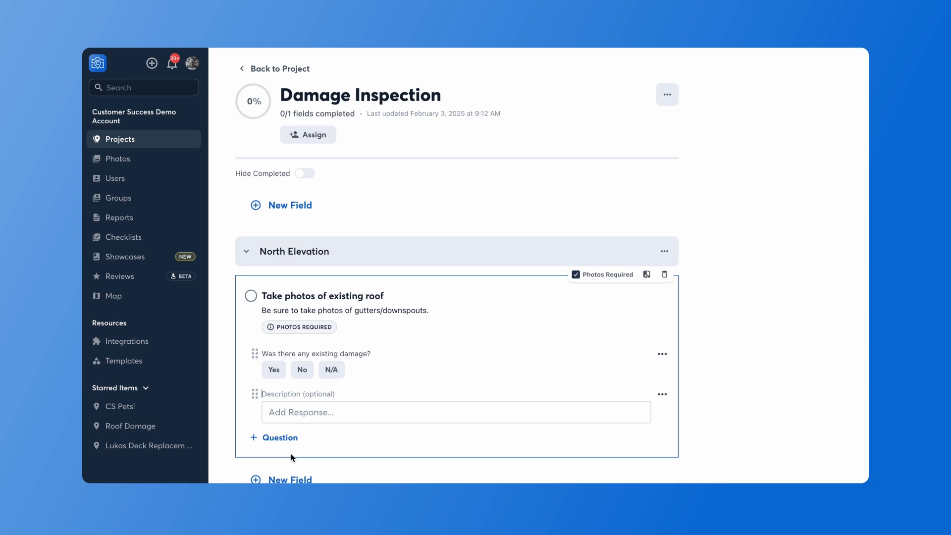
type("Describe what you saw in detail:")
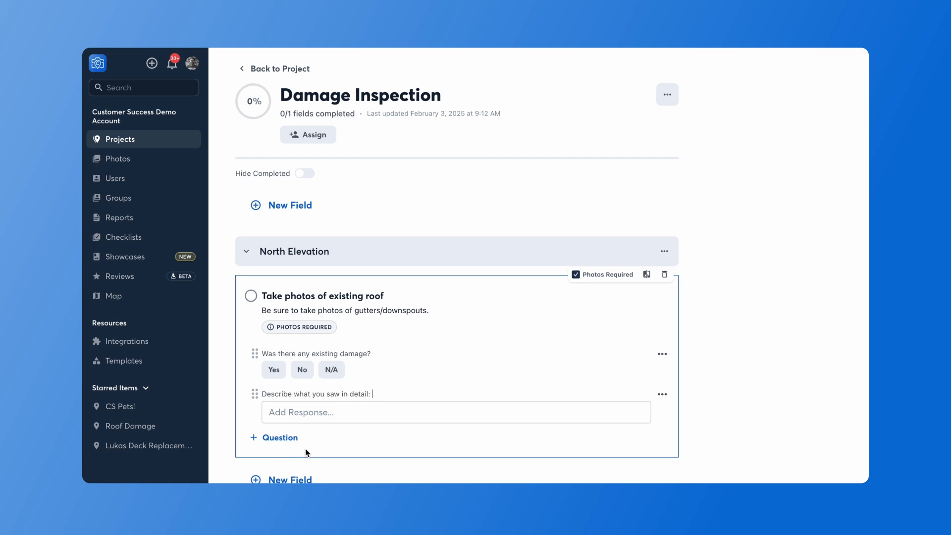
mouse_move(425, 393)
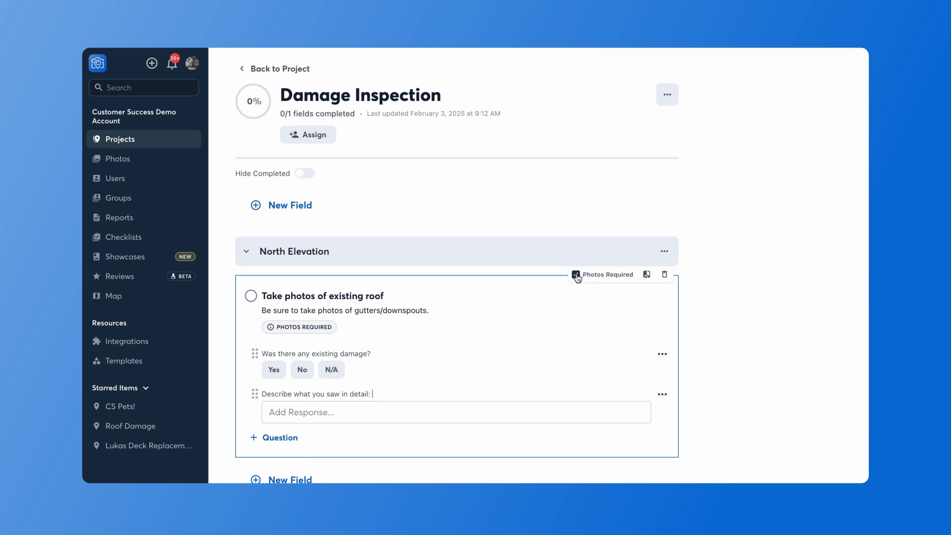
mouse_move(647, 274)
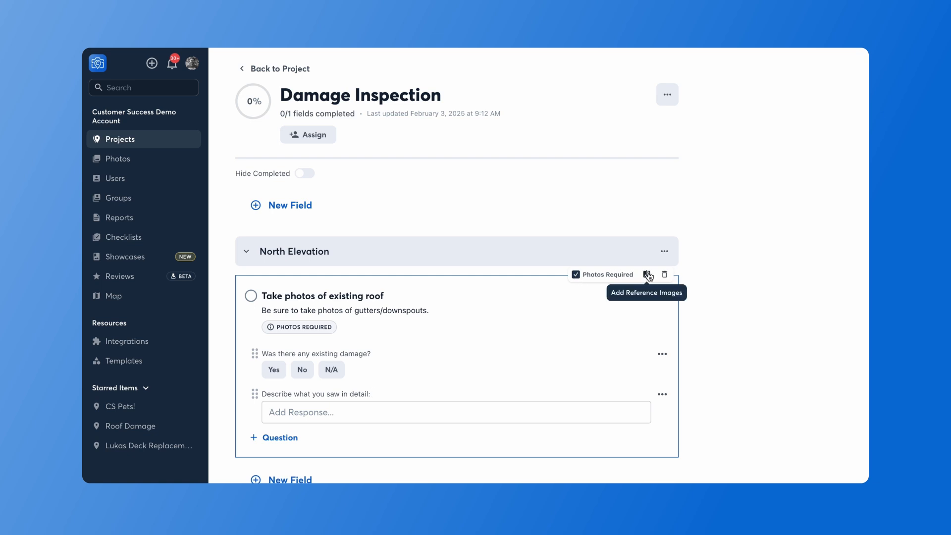
left_click(648, 275)
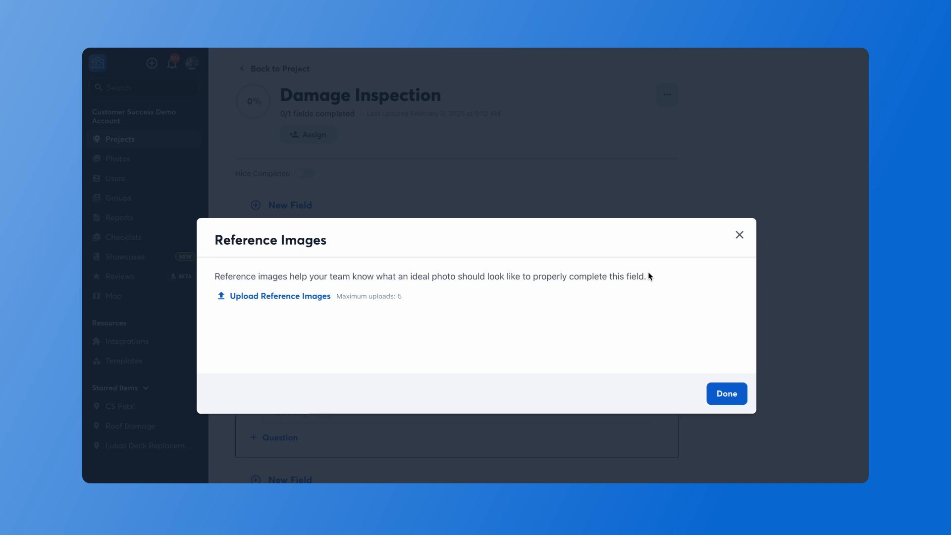
mouse_move(651, 302)
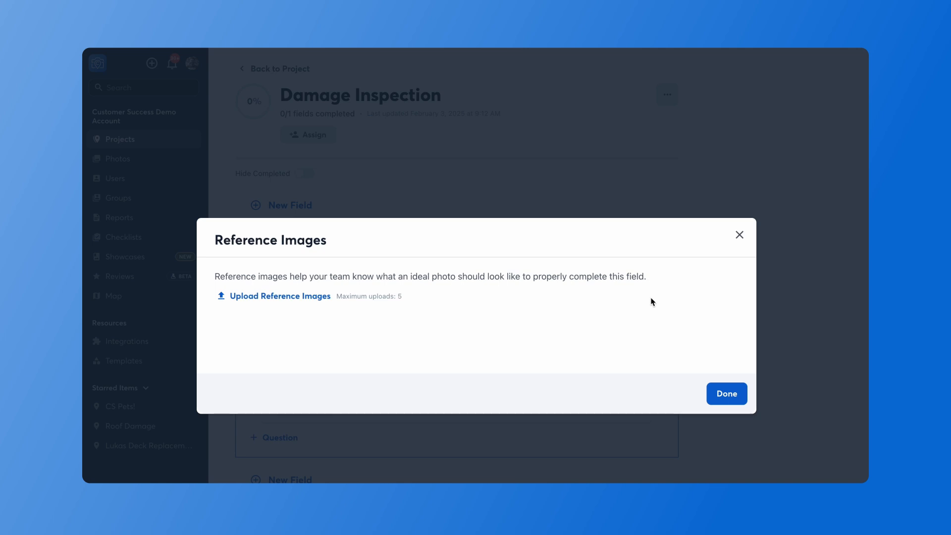
left_click(725, 394)
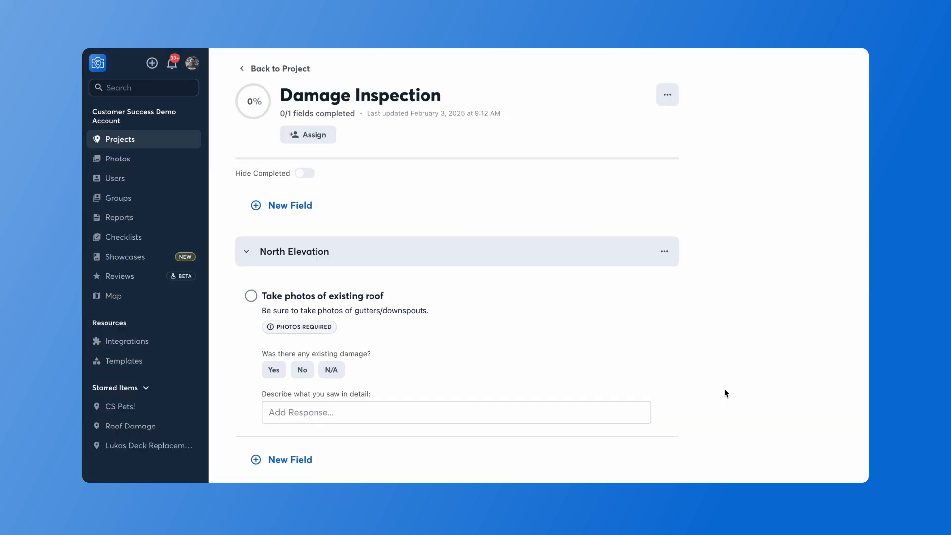
mouse_move(693, 352)
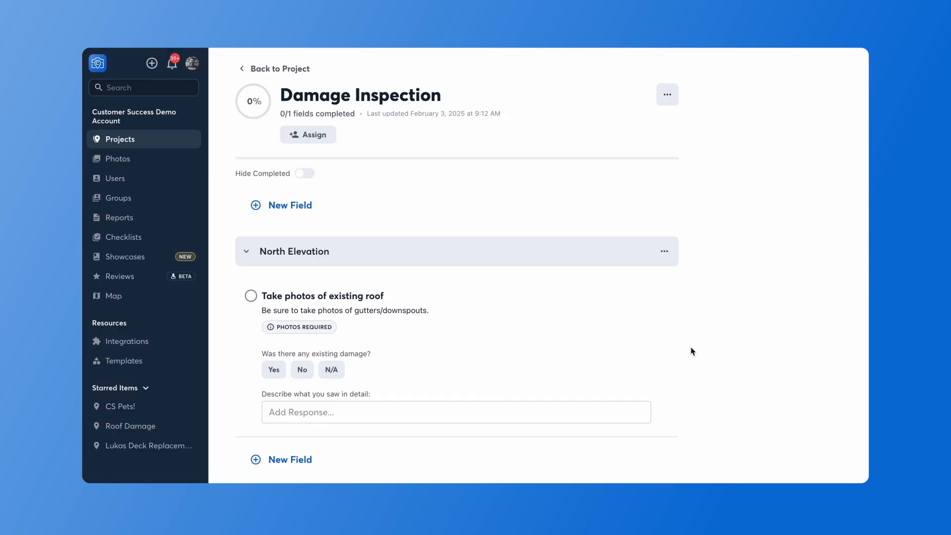
mouse_move(600, 309)
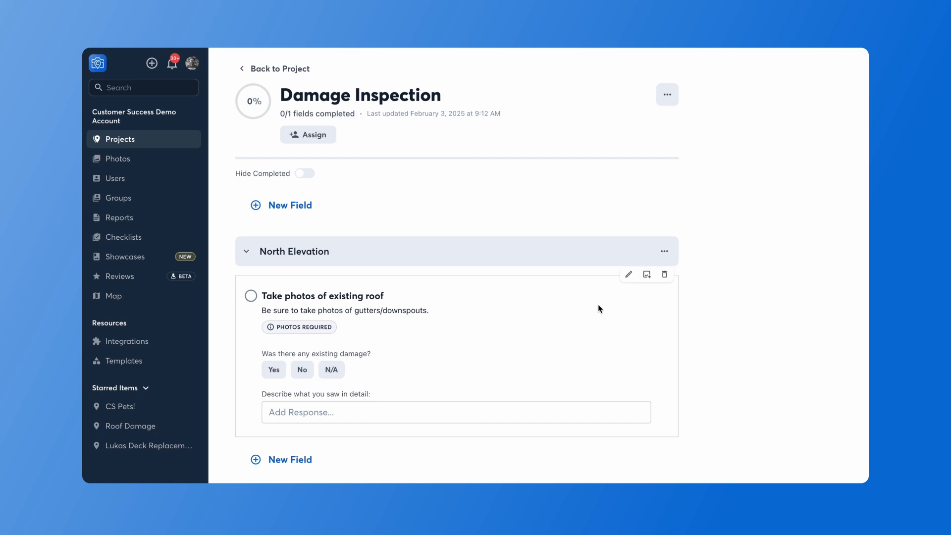
mouse_move(629, 274)
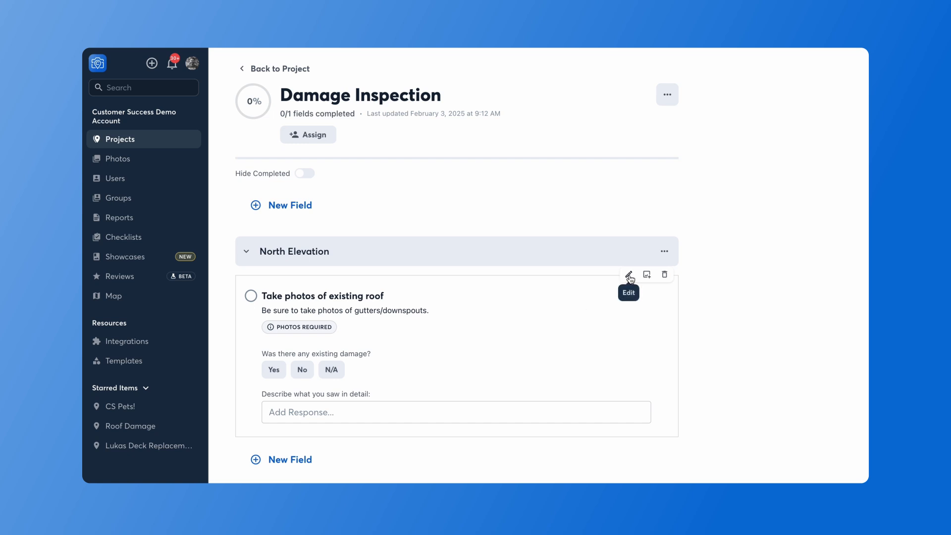
mouse_move(647, 275)
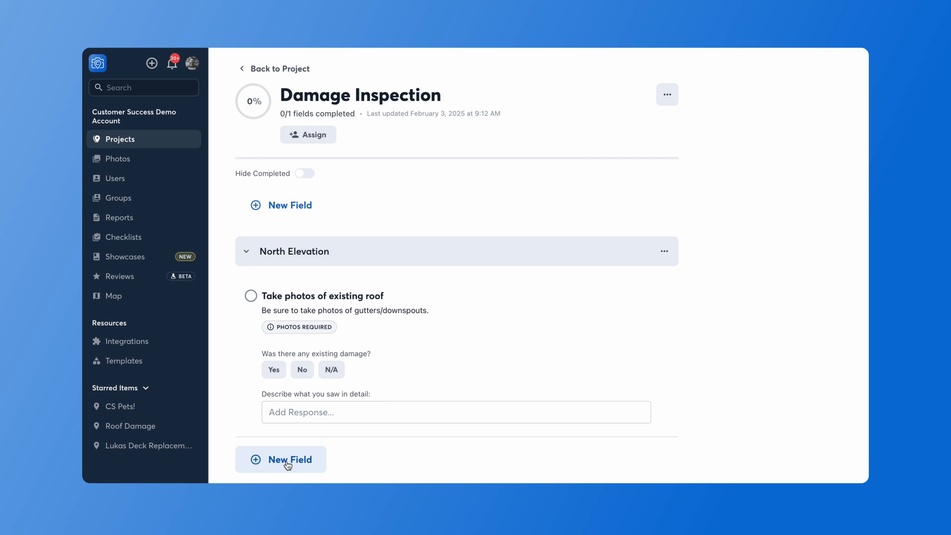
scroll("down", 3)
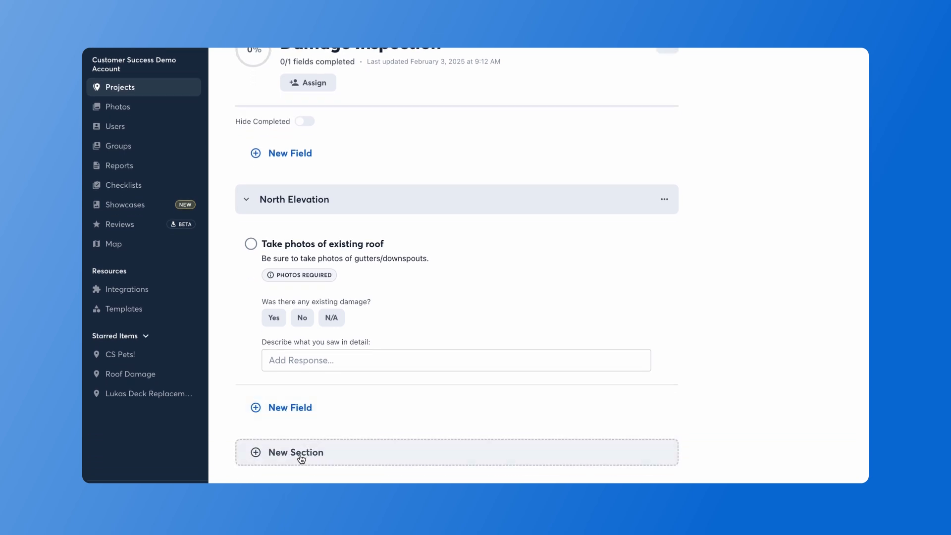
mouse_move(663, 106)
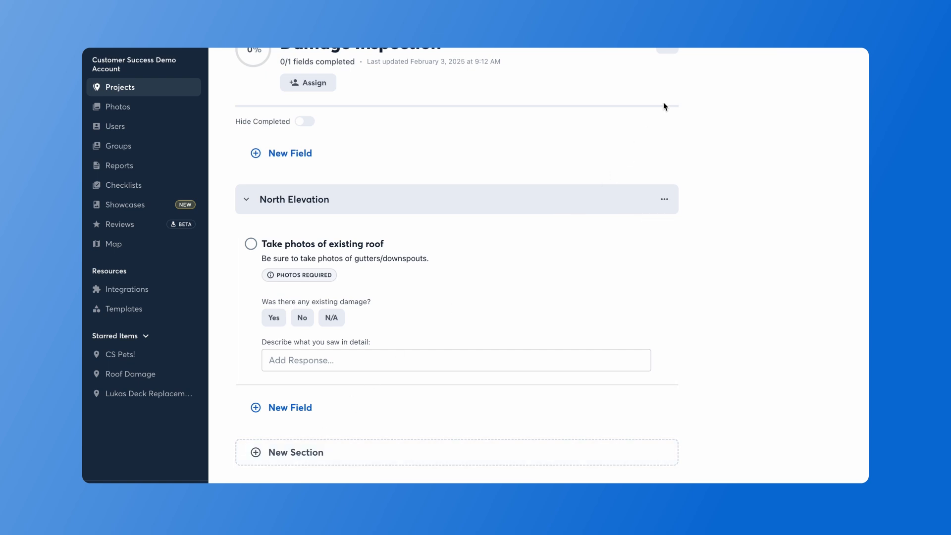
scroll("up", 3)
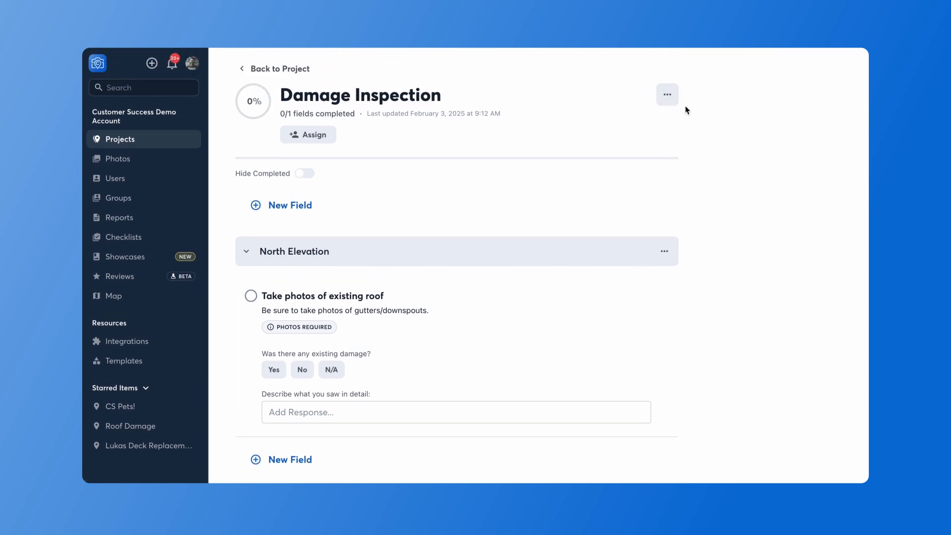
- Show the Damage Inspection checklist's list-level options menu
left_click(666, 95)
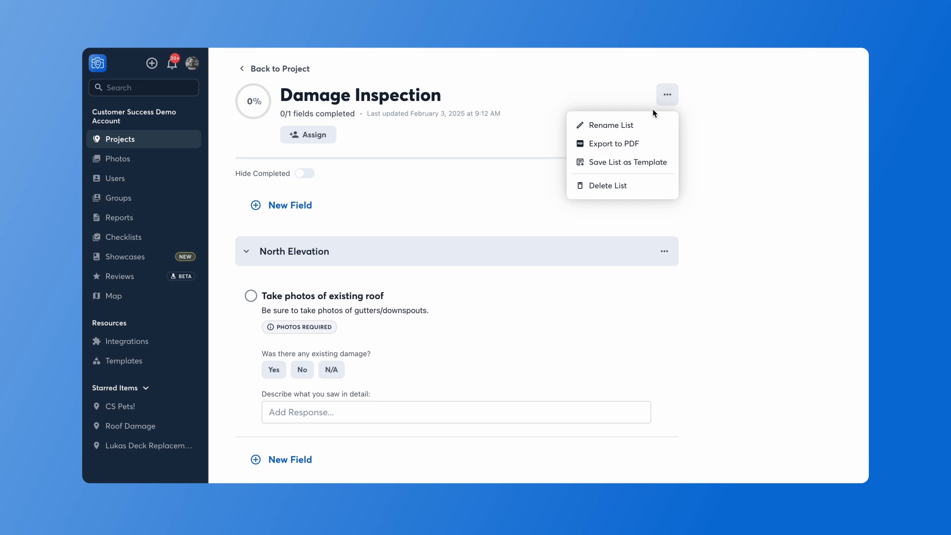
mouse_move(617, 143)
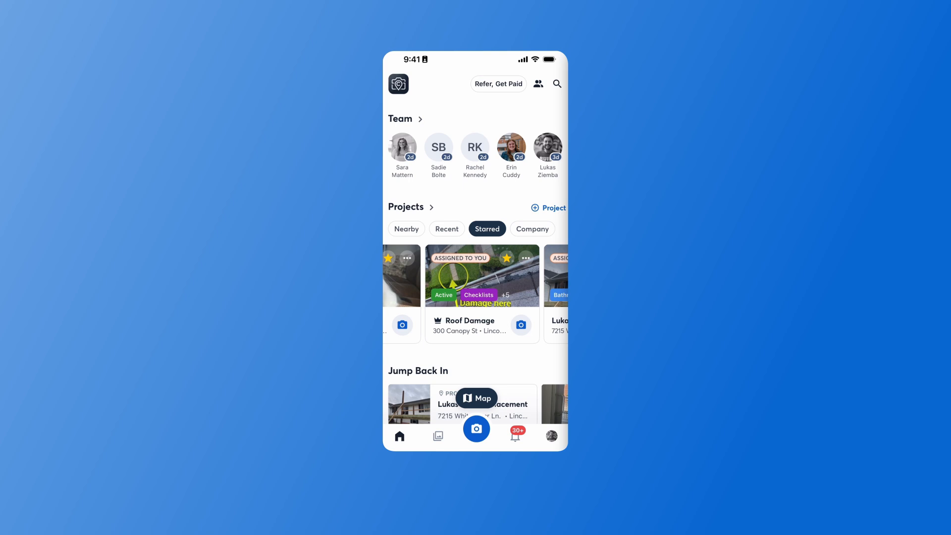
- Show the Roof Damage project's checklists in the mobile app
left_click(481, 276)
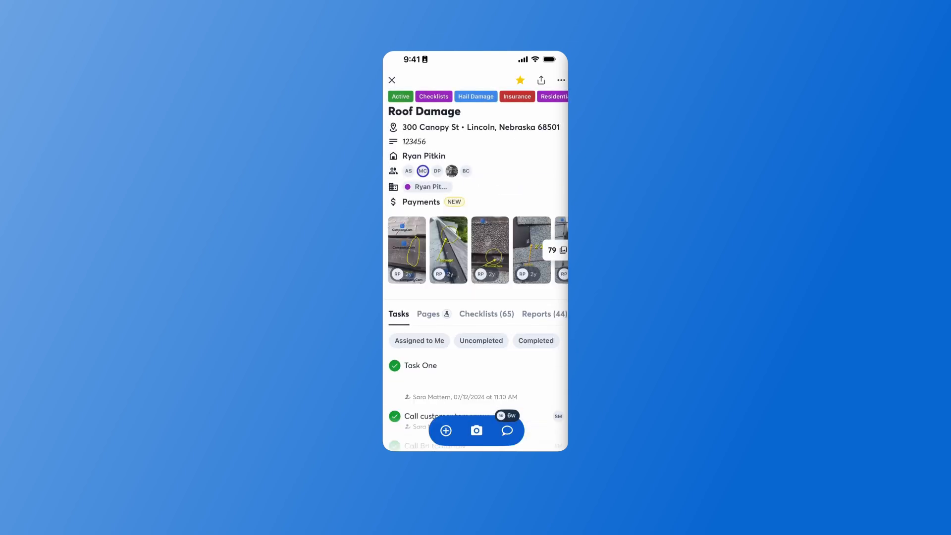
left_click(485, 314)
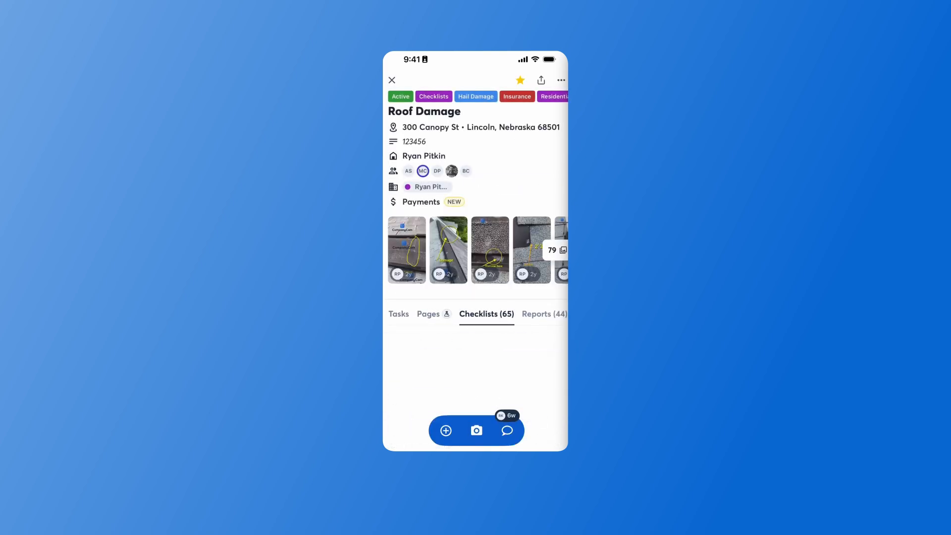
left_click(486, 314)
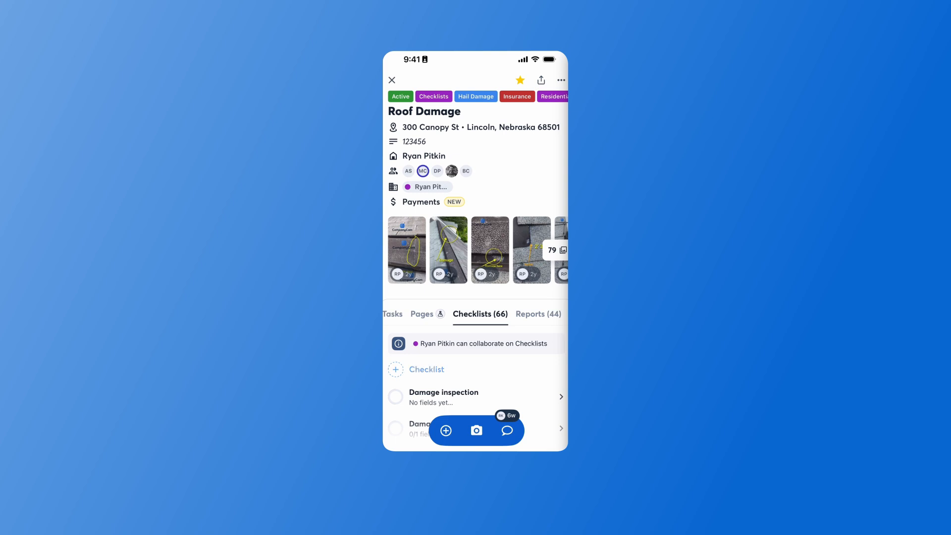
left_click(446, 431)
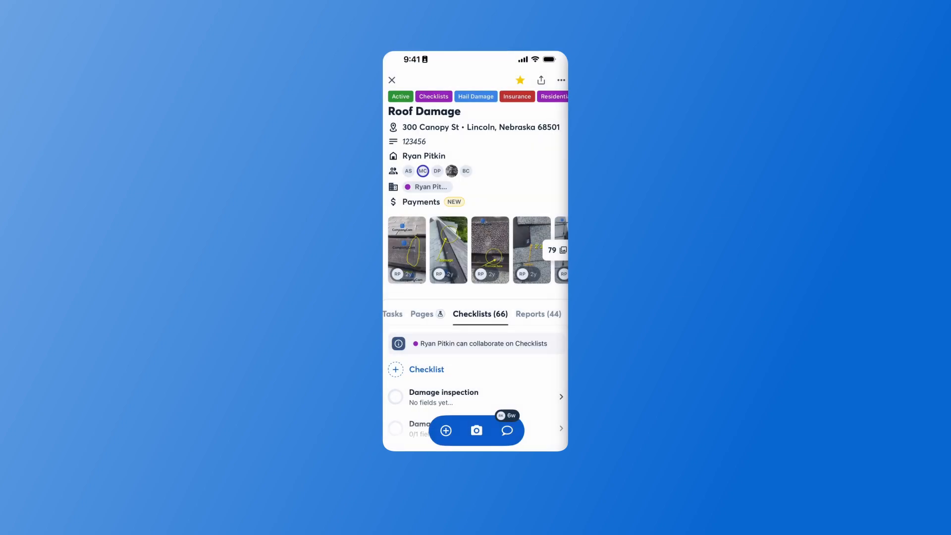
- Create a new checklist named 'Damage Inspection' in the project on mobile
left_click(417, 369)
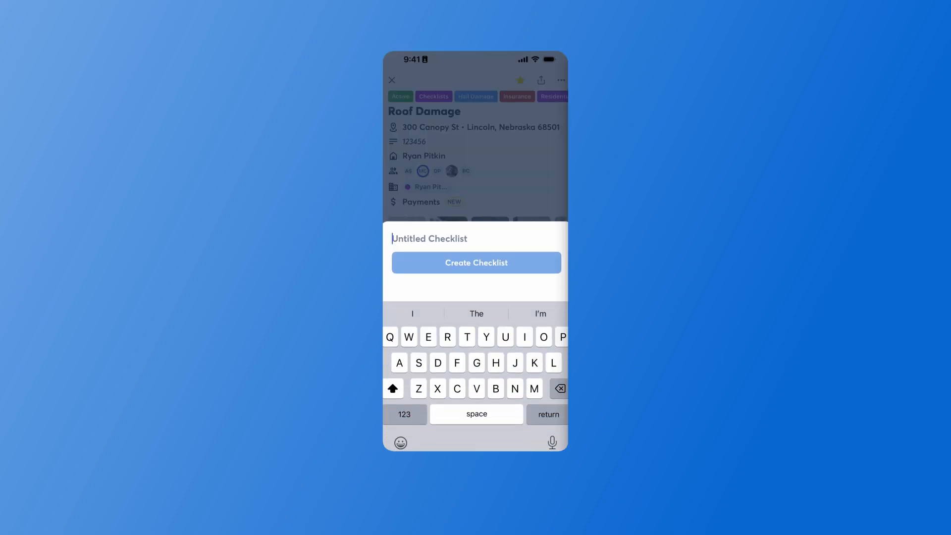
type("Damage Inspection")
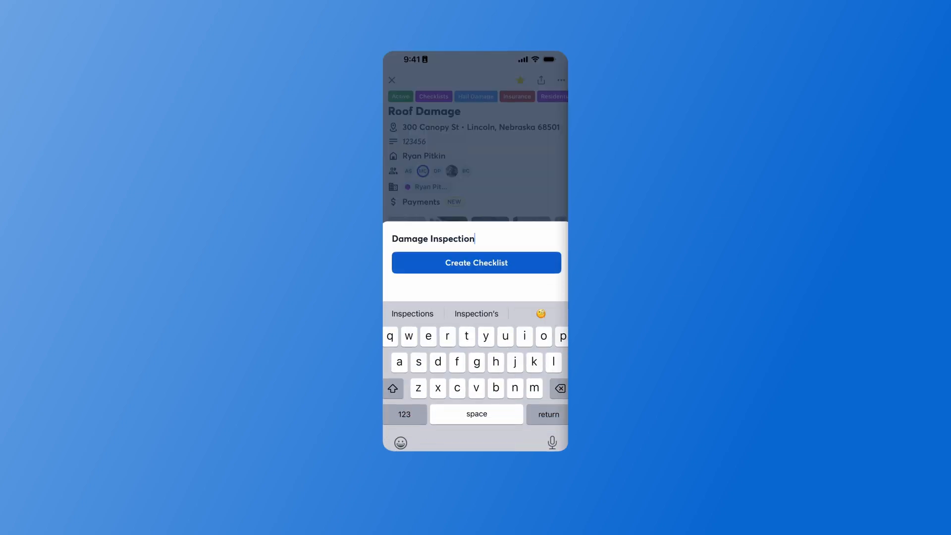
left_click(476, 263)
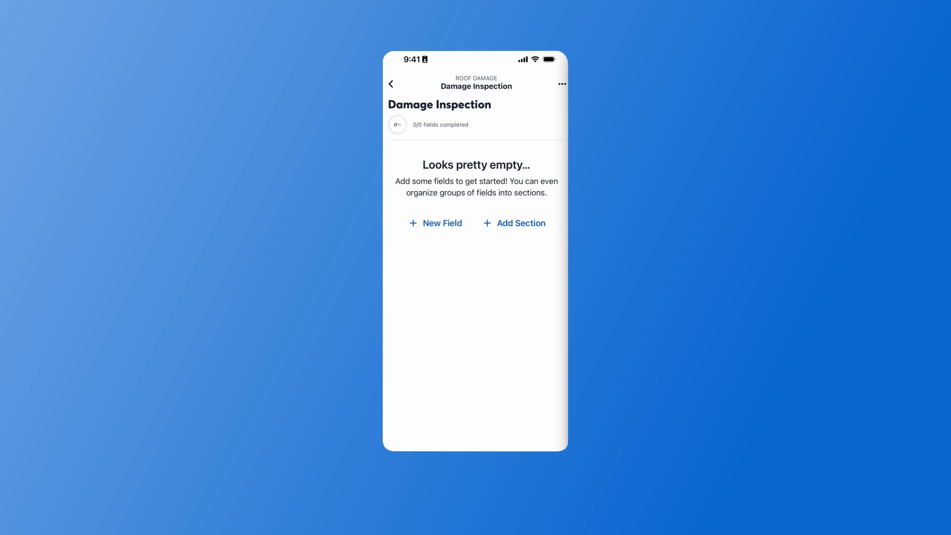
- Add a section named 'Damage' to the empty mobile checklist
left_click(513, 223)
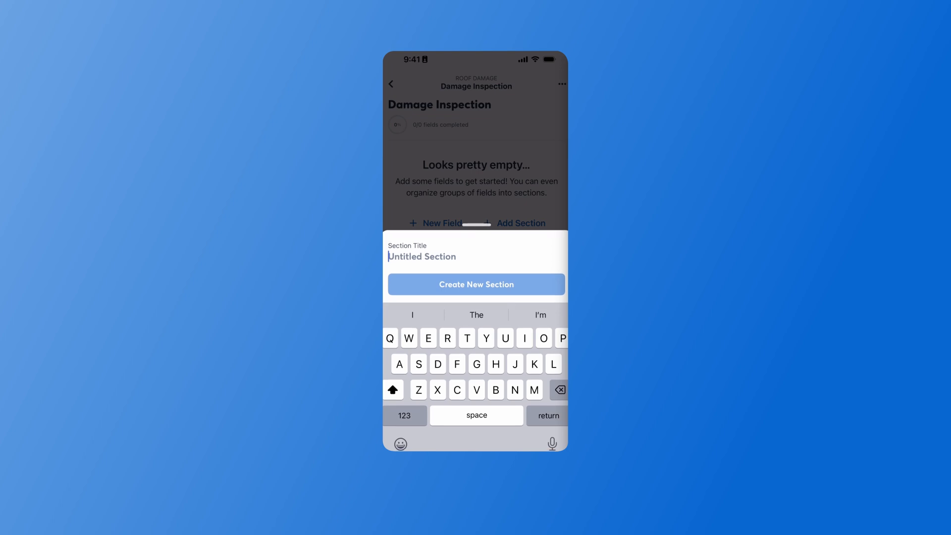
type("Dam")
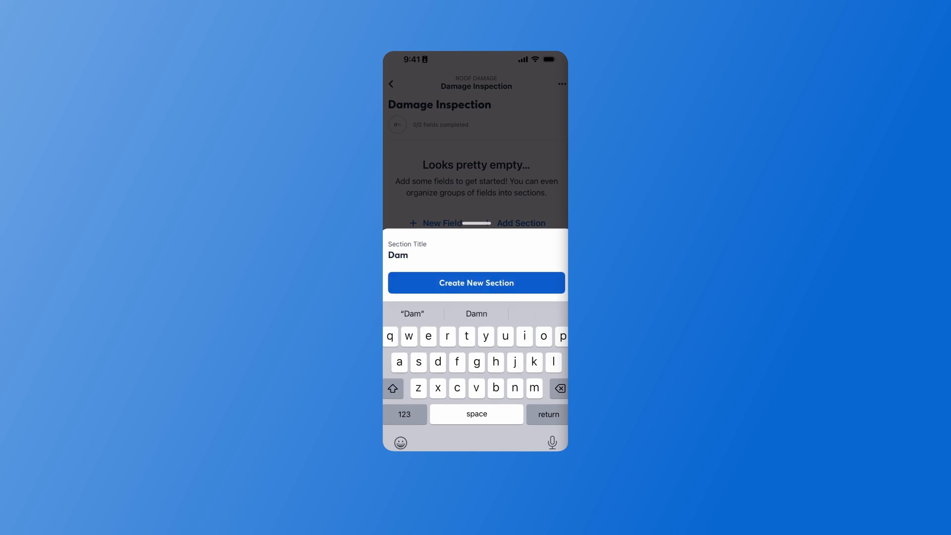
type("age")
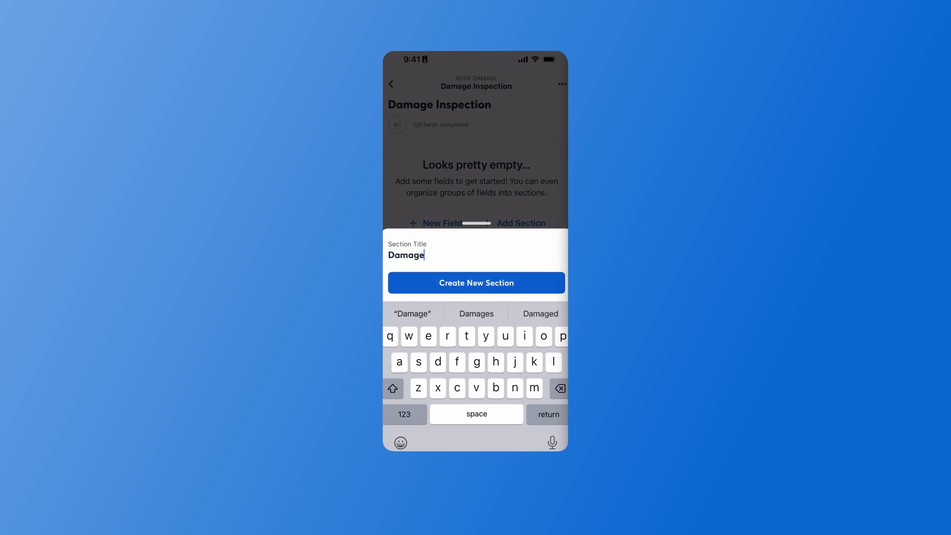
left_click(476, 282)
type("Take photos of existing da")
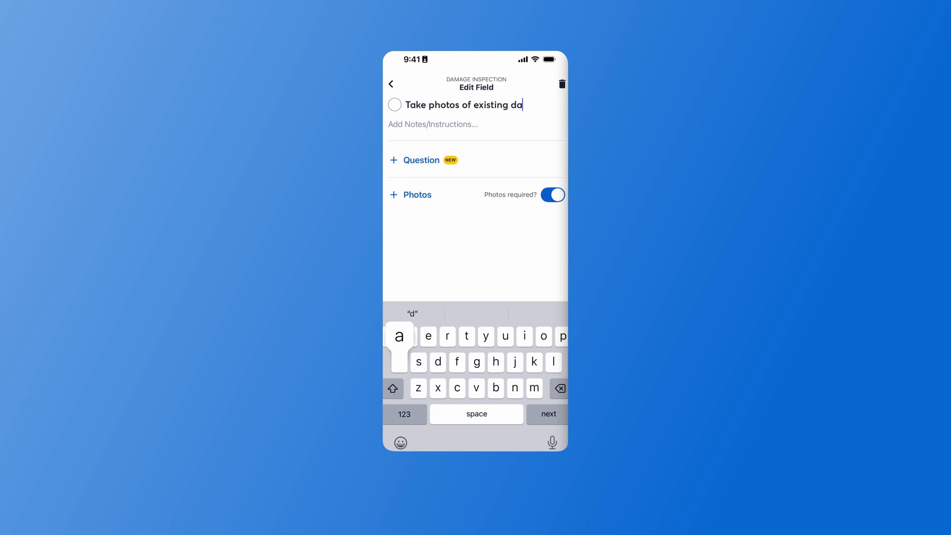
- Title the field 'Take photos of existing damage' with the note 'Be sure to include photos of downspouts/gutters.'
type("mage")
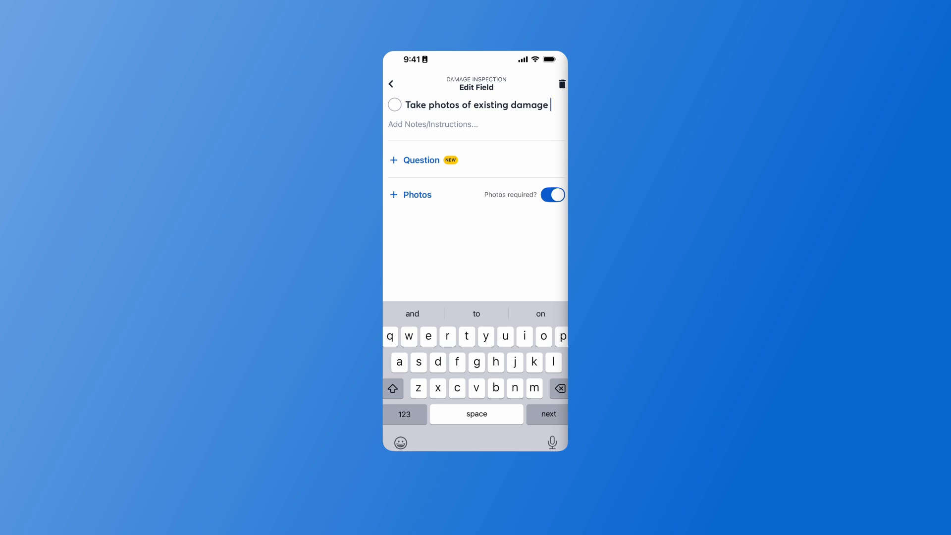
left_click(433, 123)
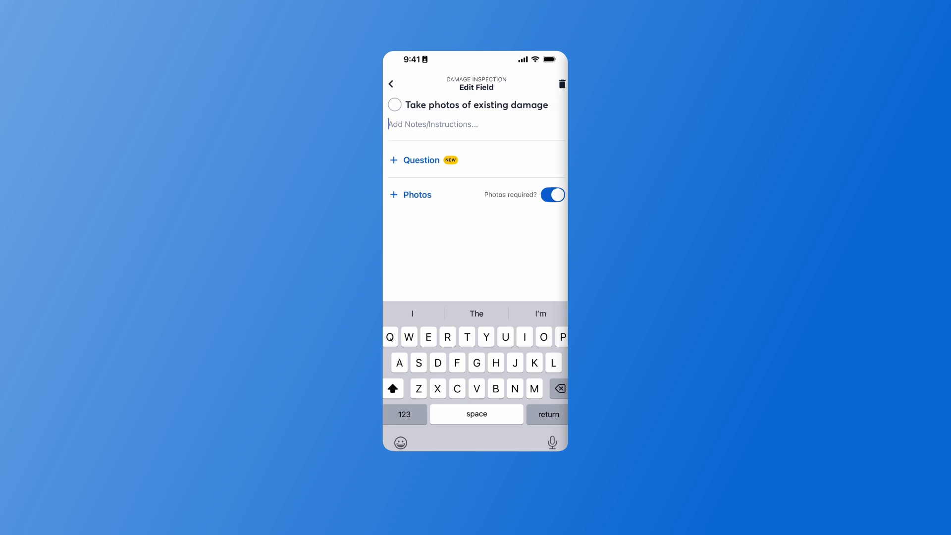
type("Be sure to include photos of downspouts/gutters.")
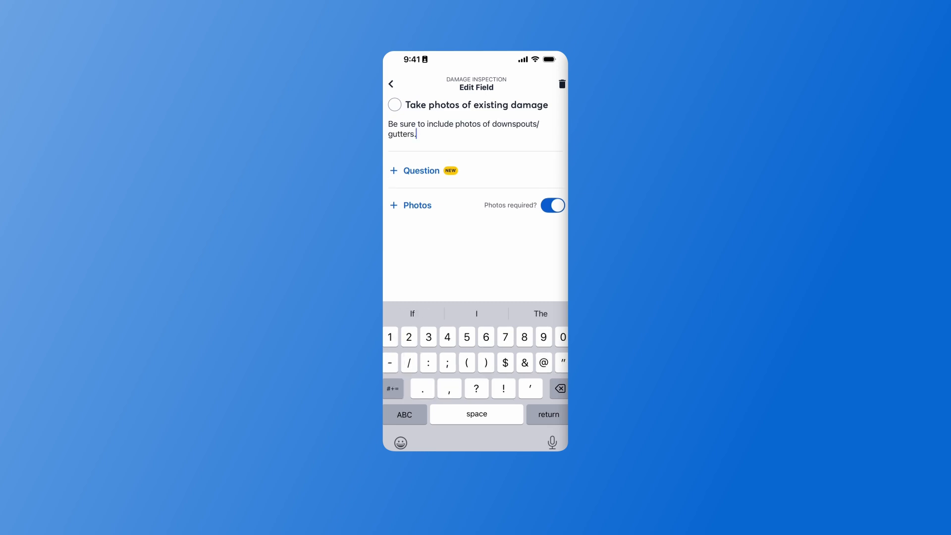
left_click(414, 170)
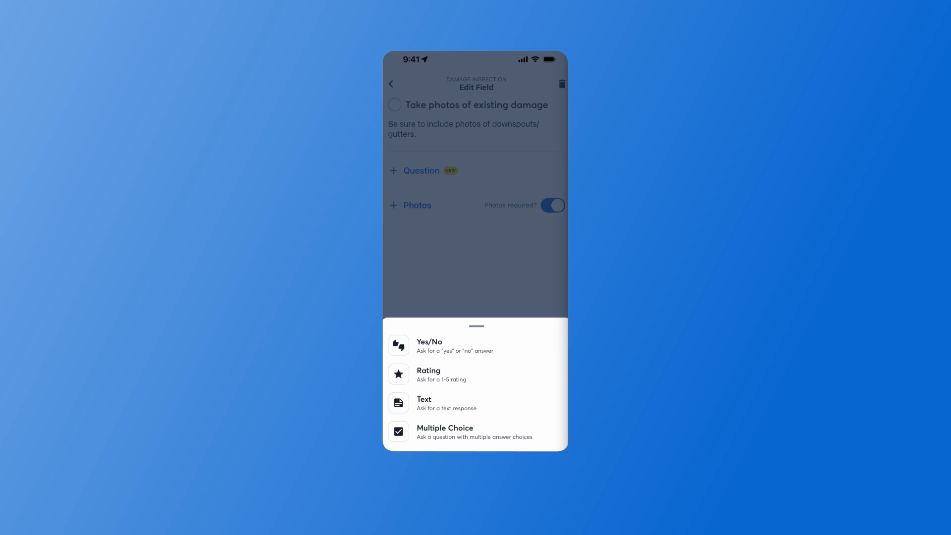
- Add the yes/no question 'Was there existing damage?' and save the field back to the checklist
left_click(441, 345)
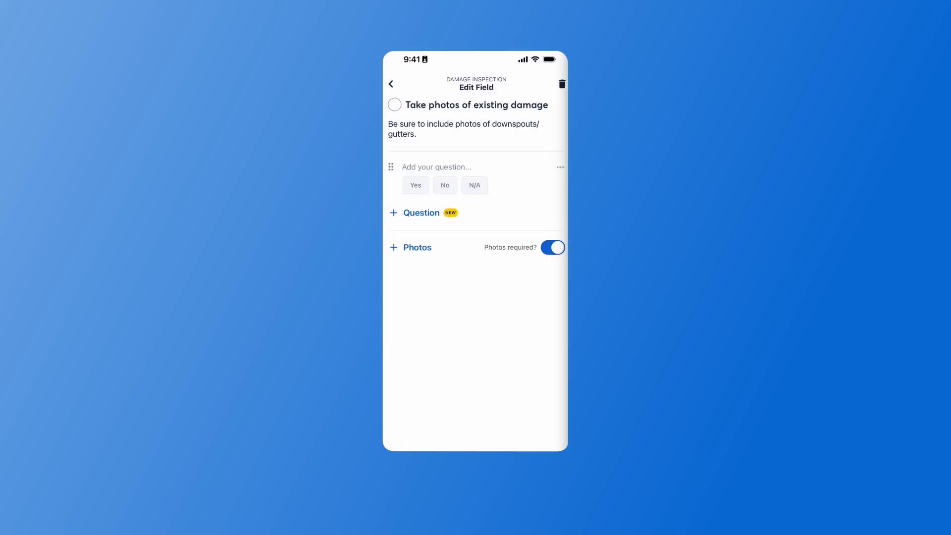
left_click(436, 167)
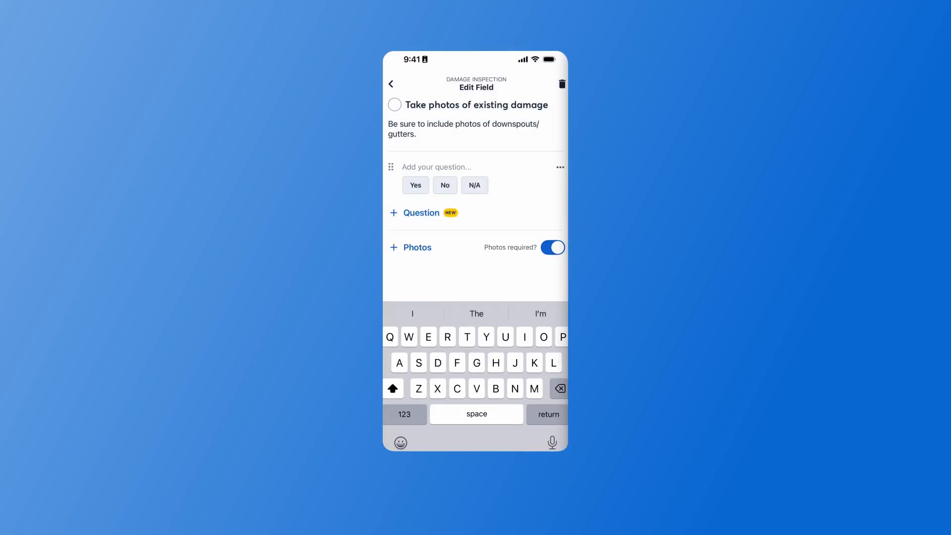
type("Was there existing damage?")
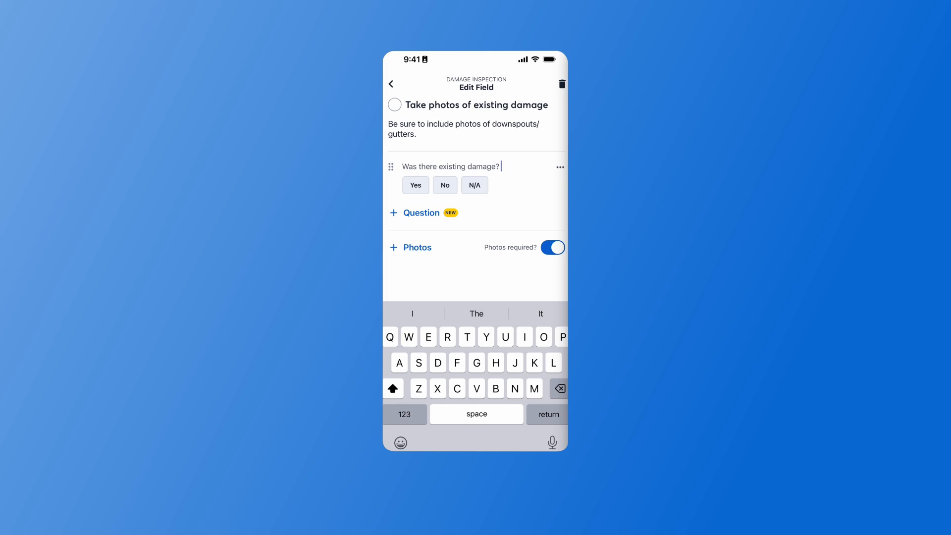
left_click(391, 83)
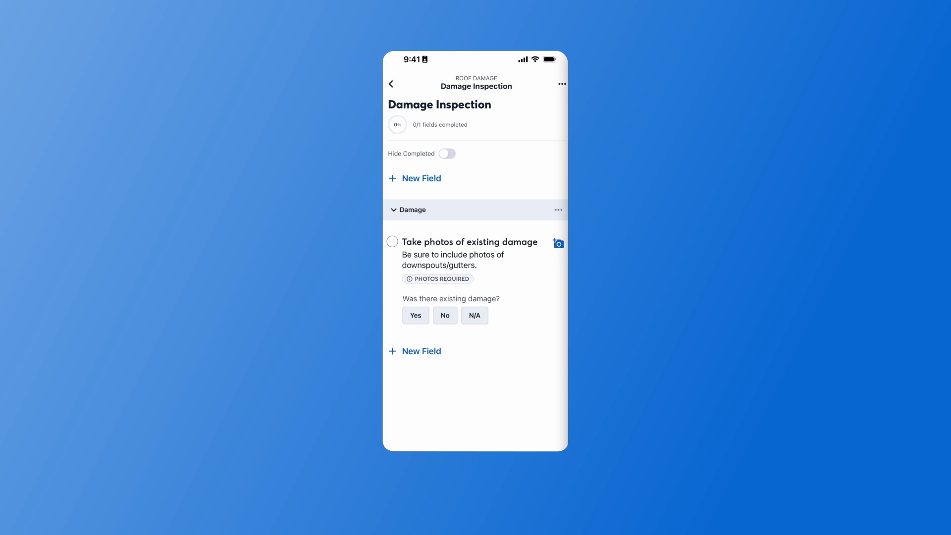
- Go back to the Roof Damage project's Checklists tab, showing Damage Inspection at 0/1 fields
left_click(561, 83)
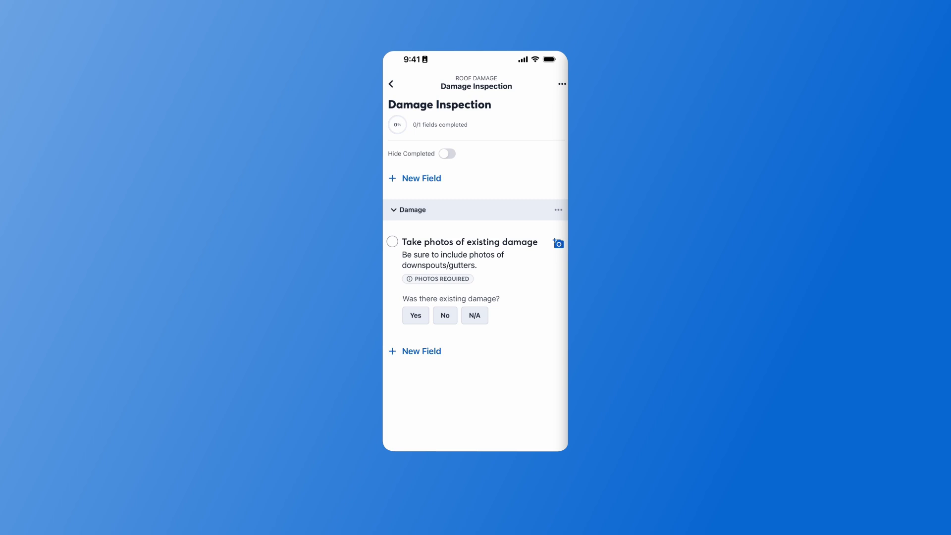
left_click(392, 84)
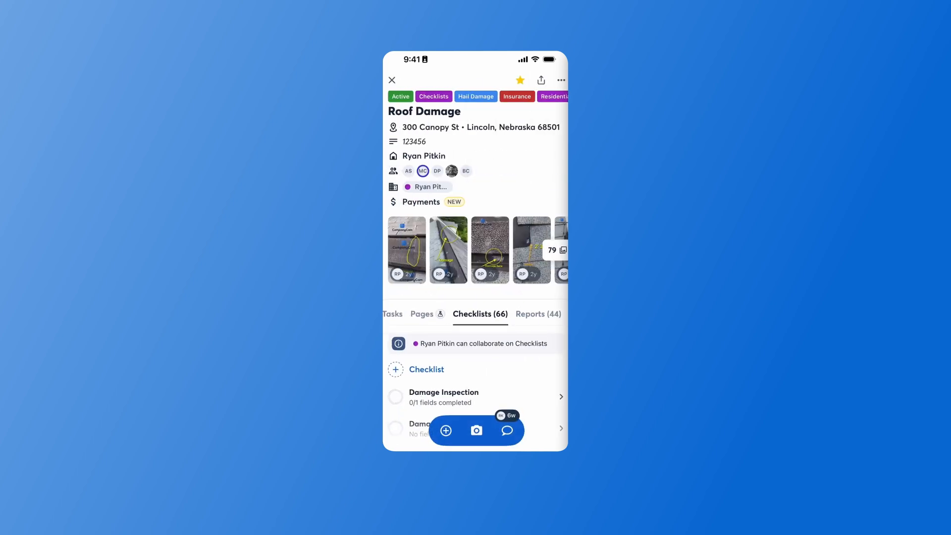